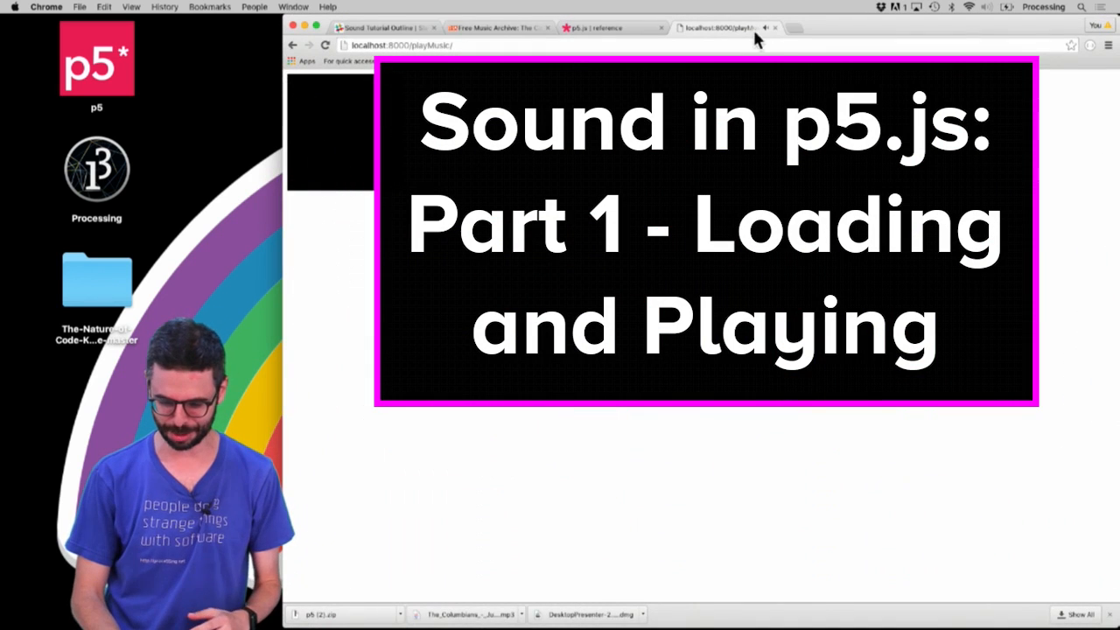
- Assign song = loadSound("file.mp3") on line 1 and remove the stray s
right_click(731, 31)
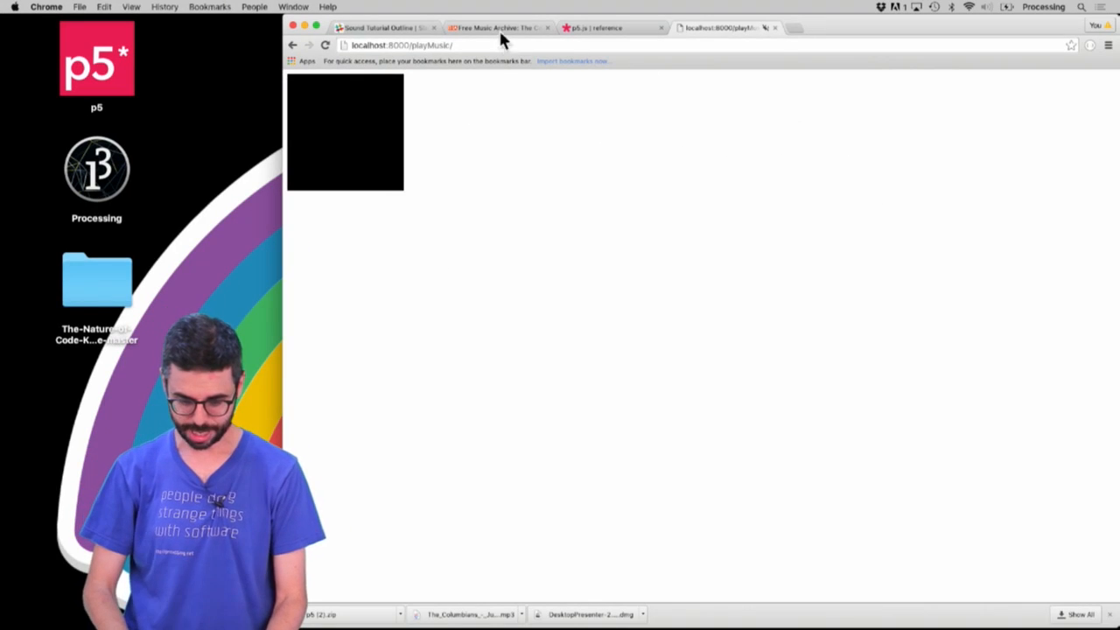
left_click(504, 28)
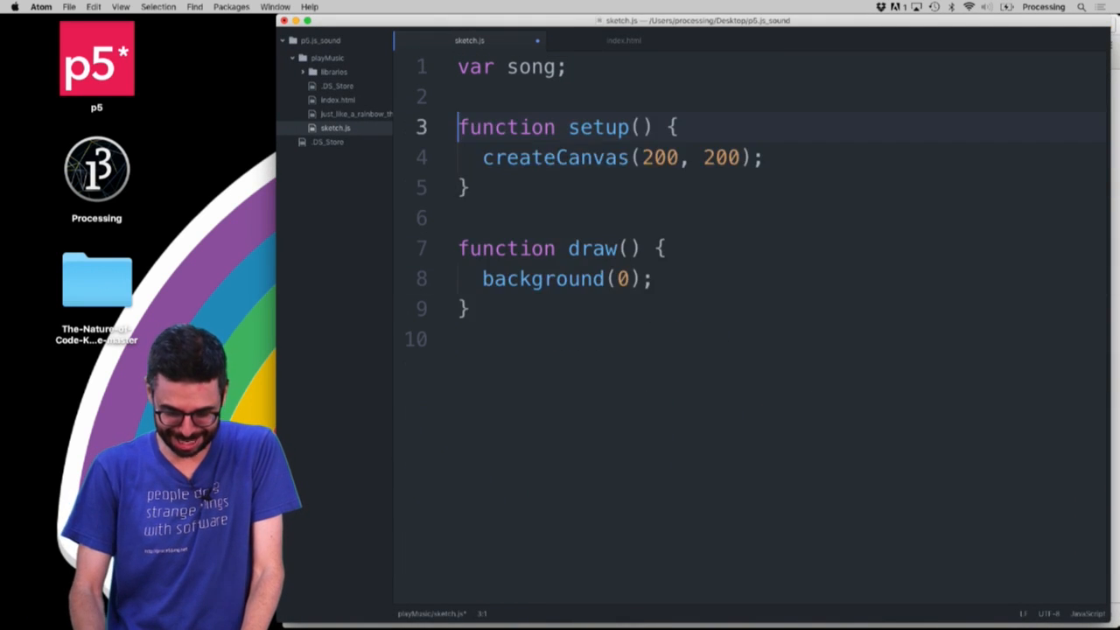
type("s")
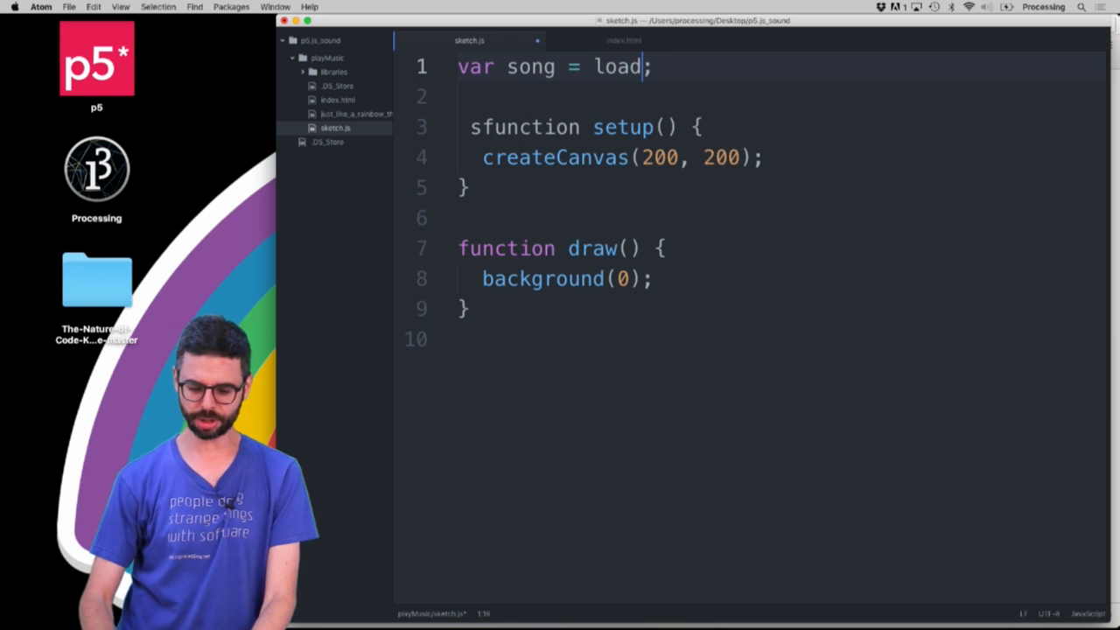
type("Sound(\"fi\")")
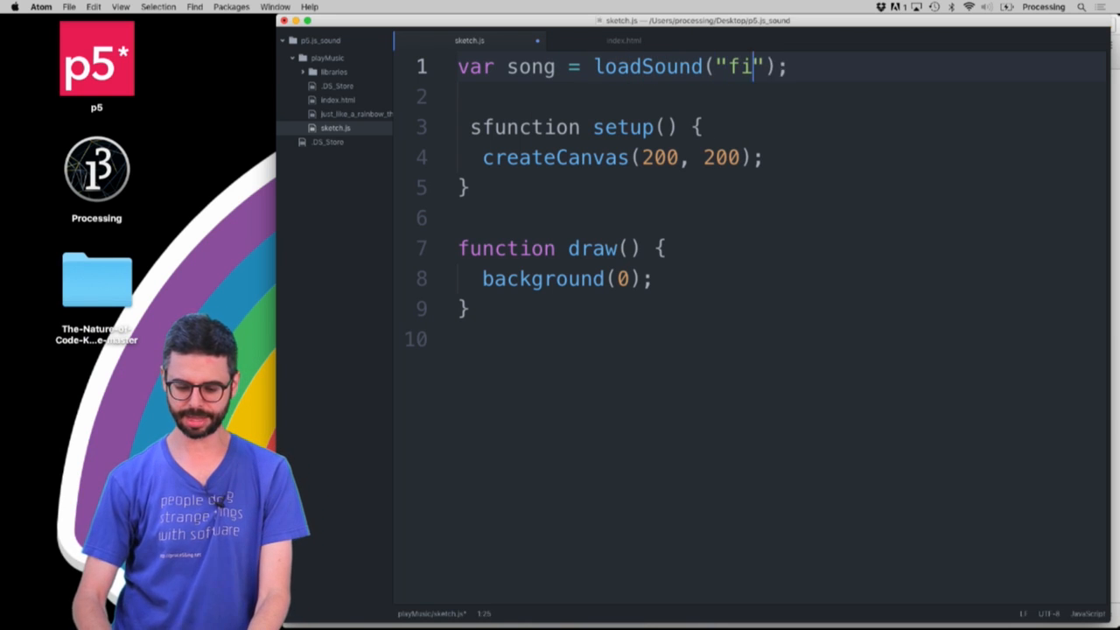
type("le.mp3")
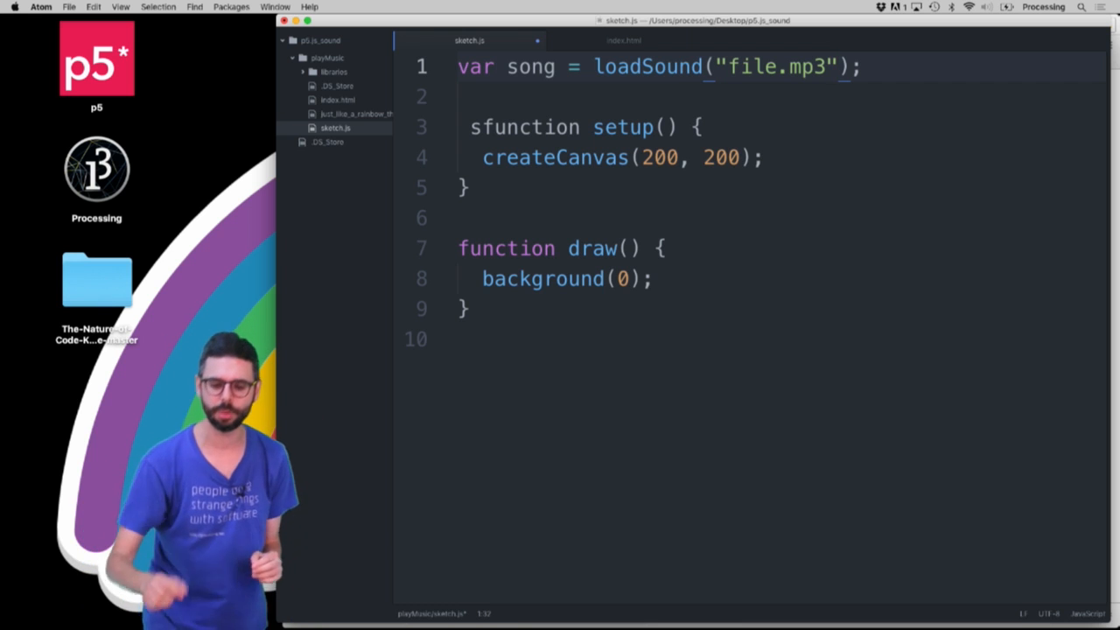
key("Backspace")
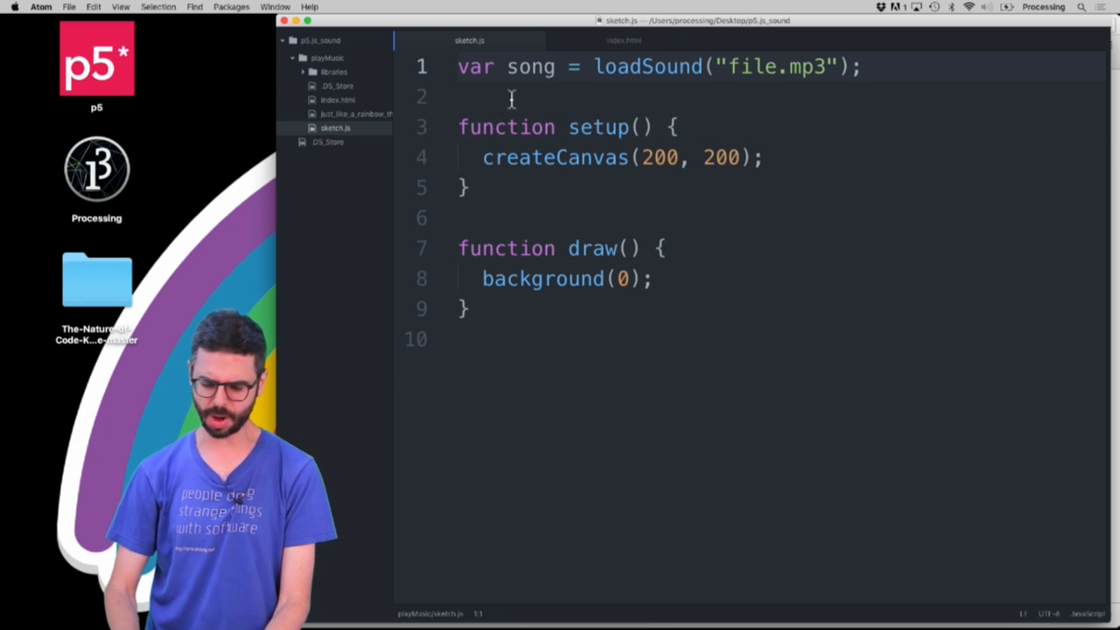
- Inside setup, add song = loadSound("file.mp3"); followed by song.play();
type(";")
type("song =")
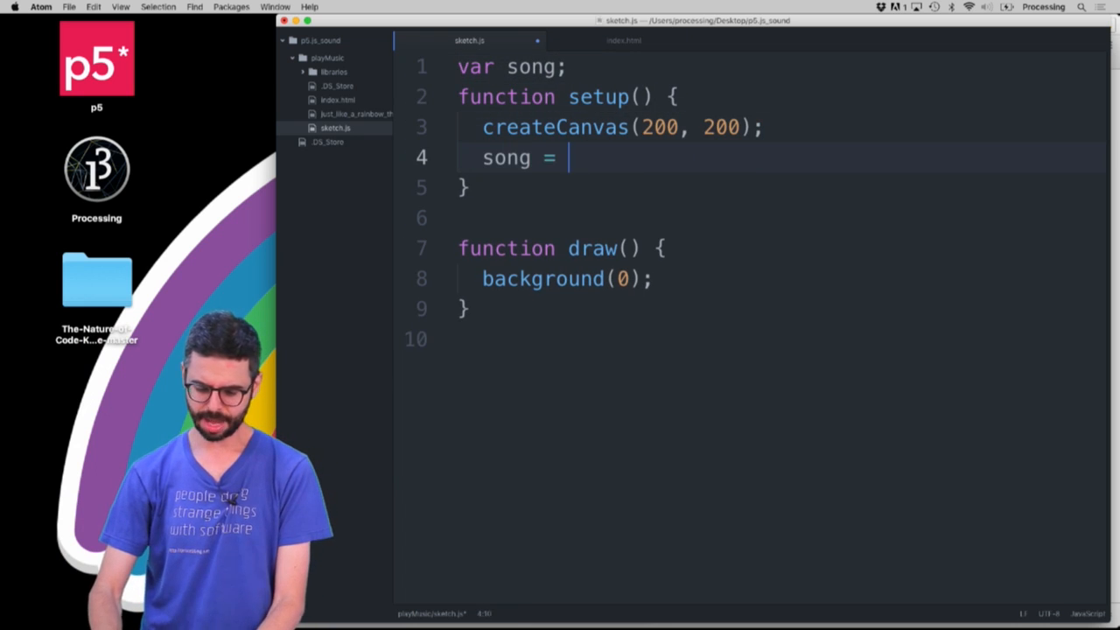
type("loadSound(\"file.mp3\");")
type("son")
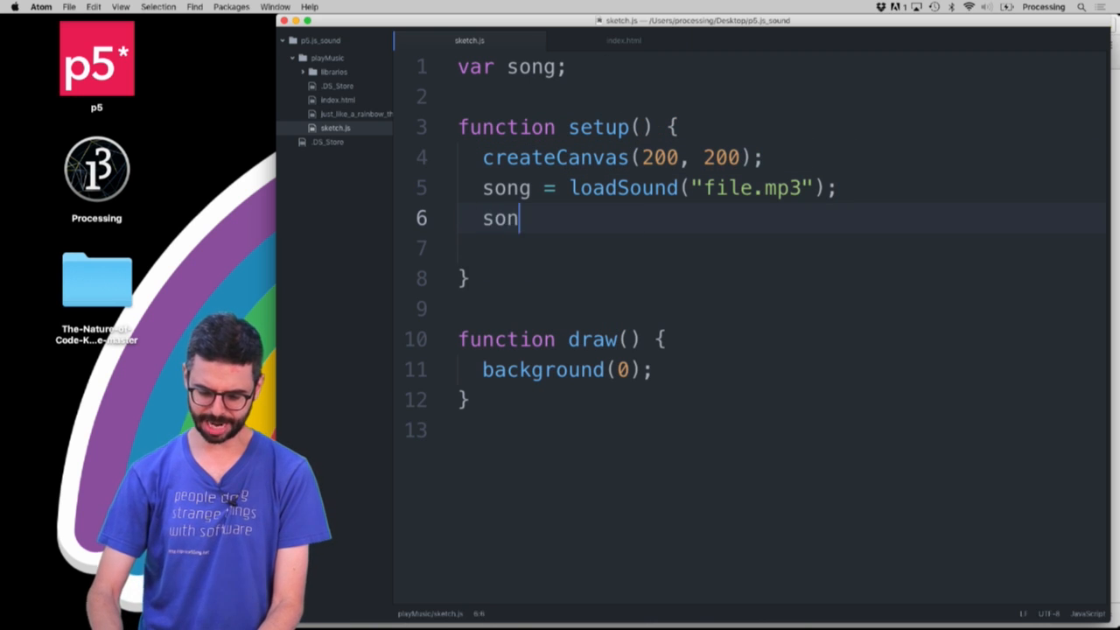
type("g.play();")
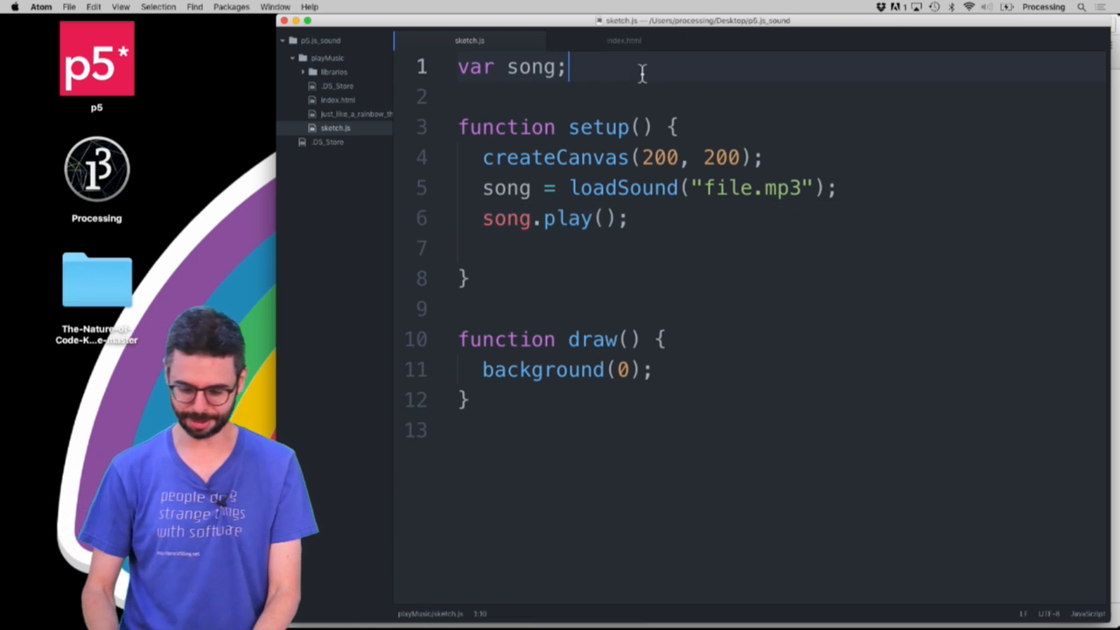
- Add function preload() containing song = loadSound("file.mp3");
type("function prel")
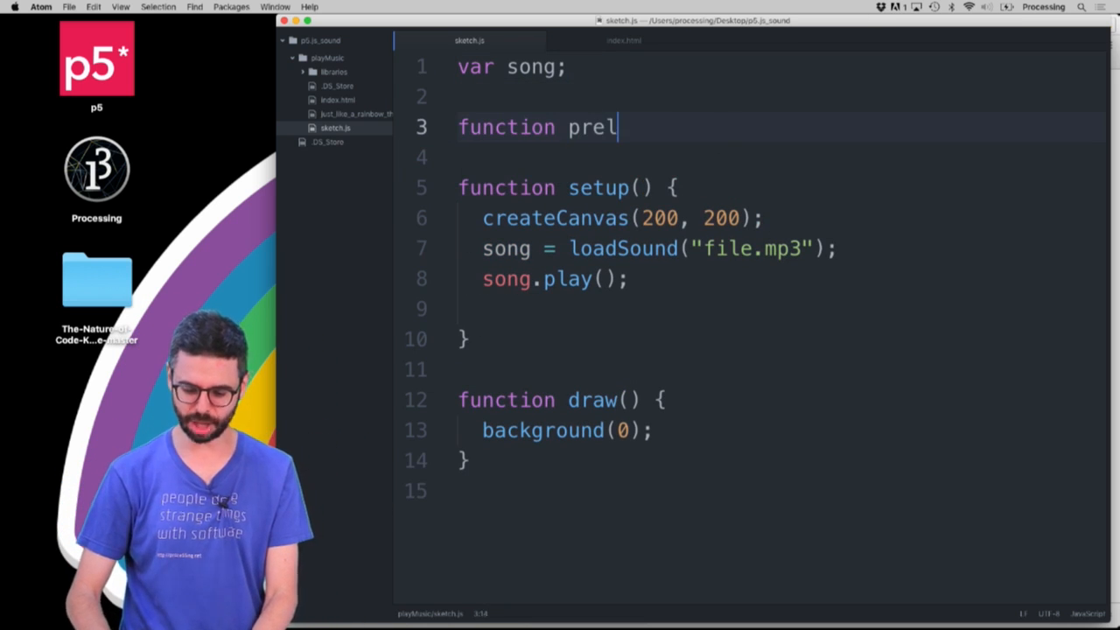
type("oad() {")
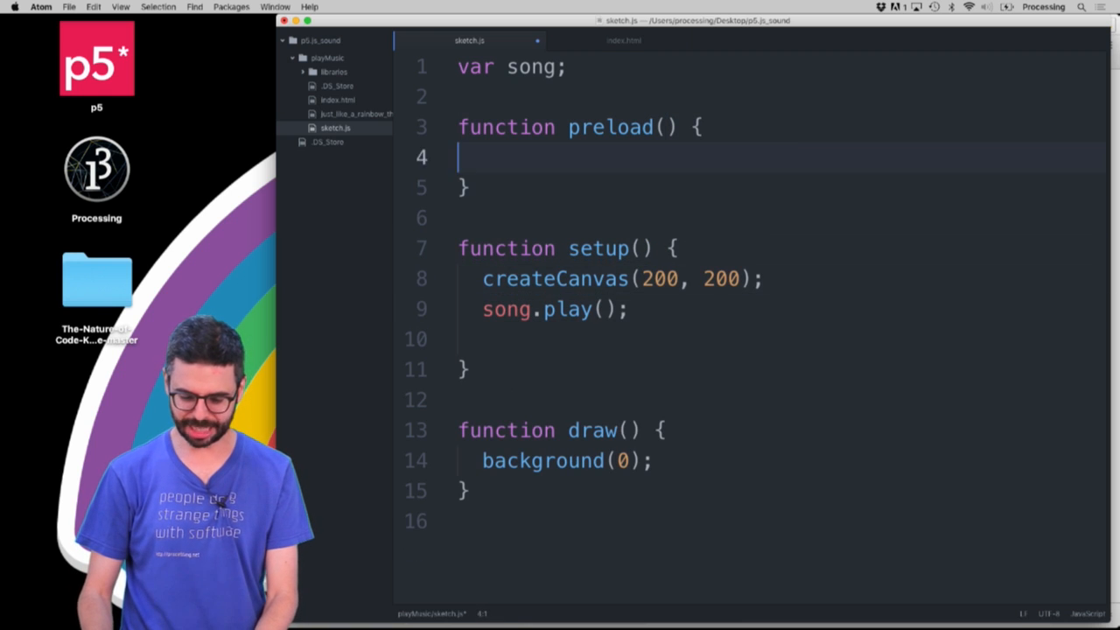
type("song = loadSound(\"file.mp3\");")
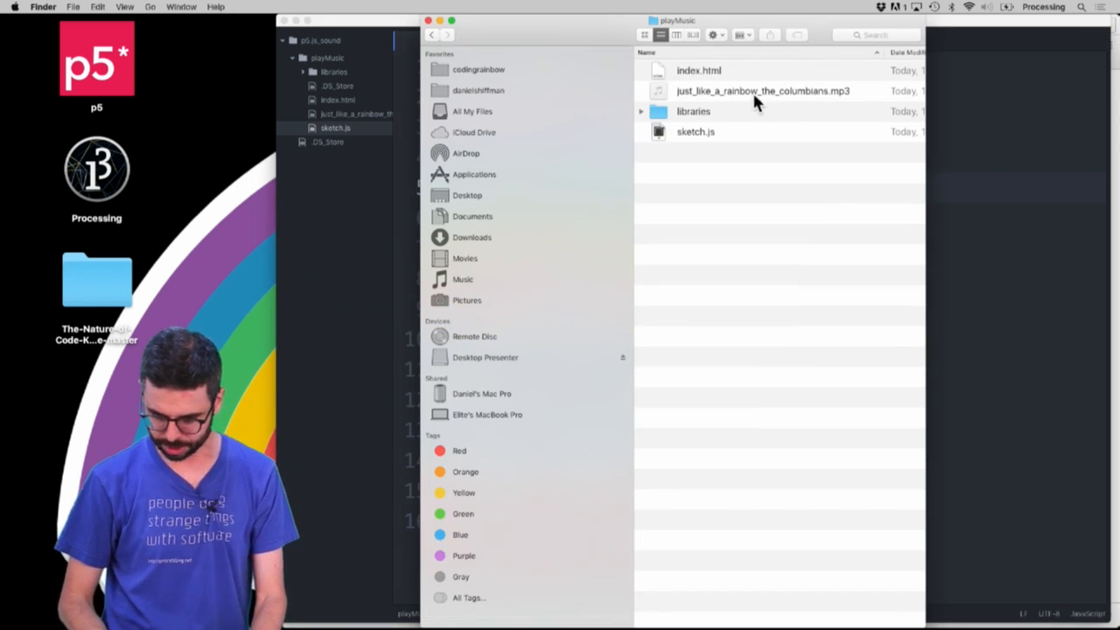
- Select the song mp3 in Finder and rename it to rainbow.mp3
left_click(762, 91)
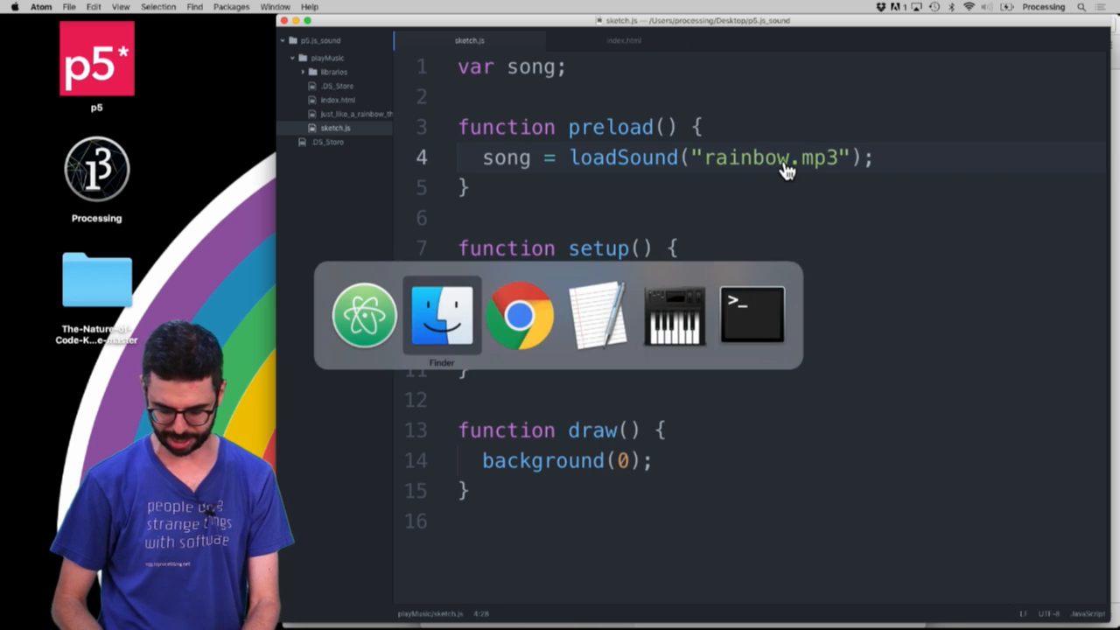
left_click(441, 315)
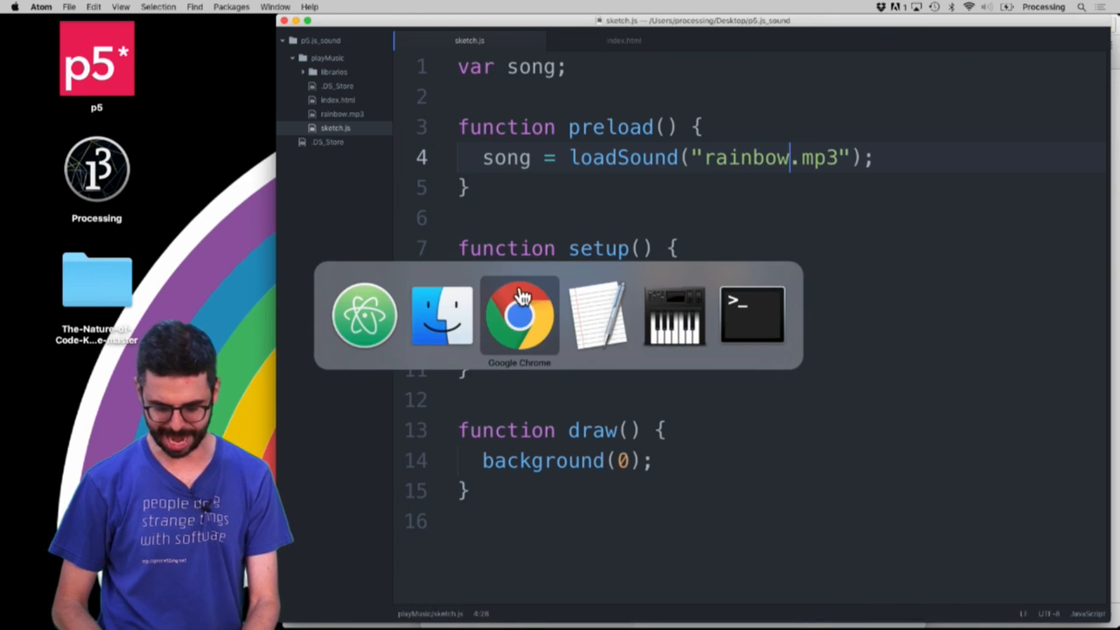
left_click(518, 314)
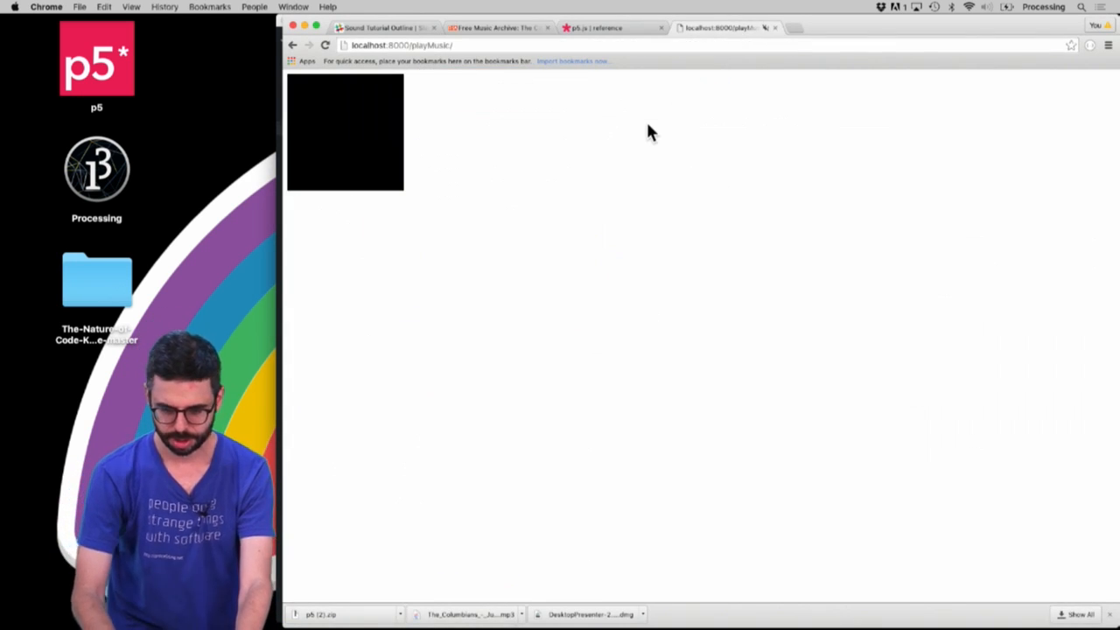
right_click(739, 27)
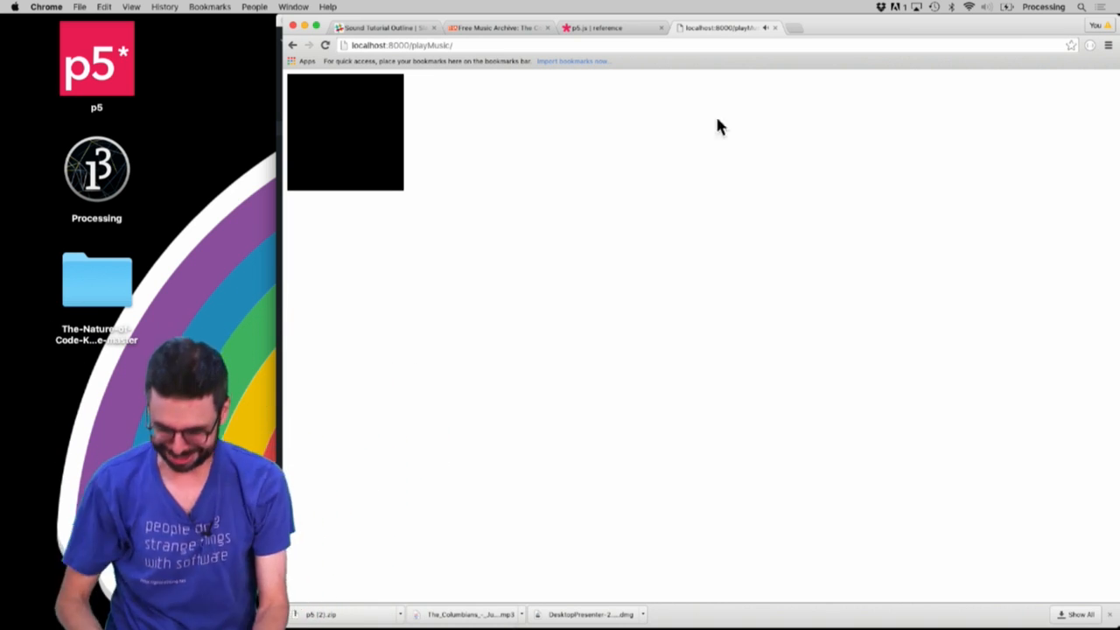
mouse_move(774, 112)
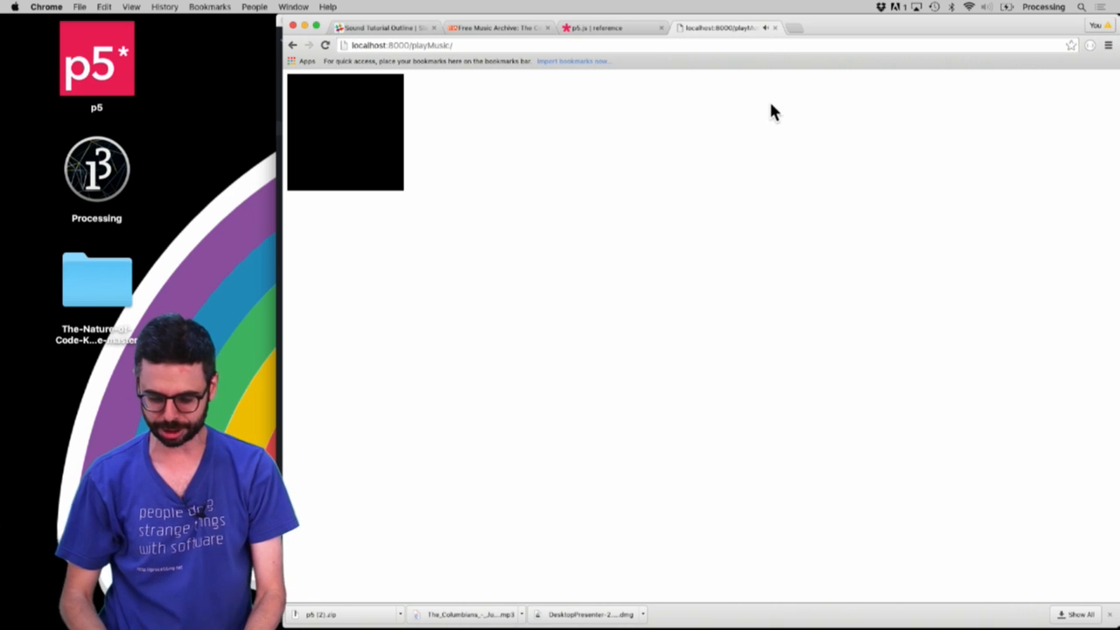
- In the DevTools console run song.stop(); and then song.play();
key("F12")
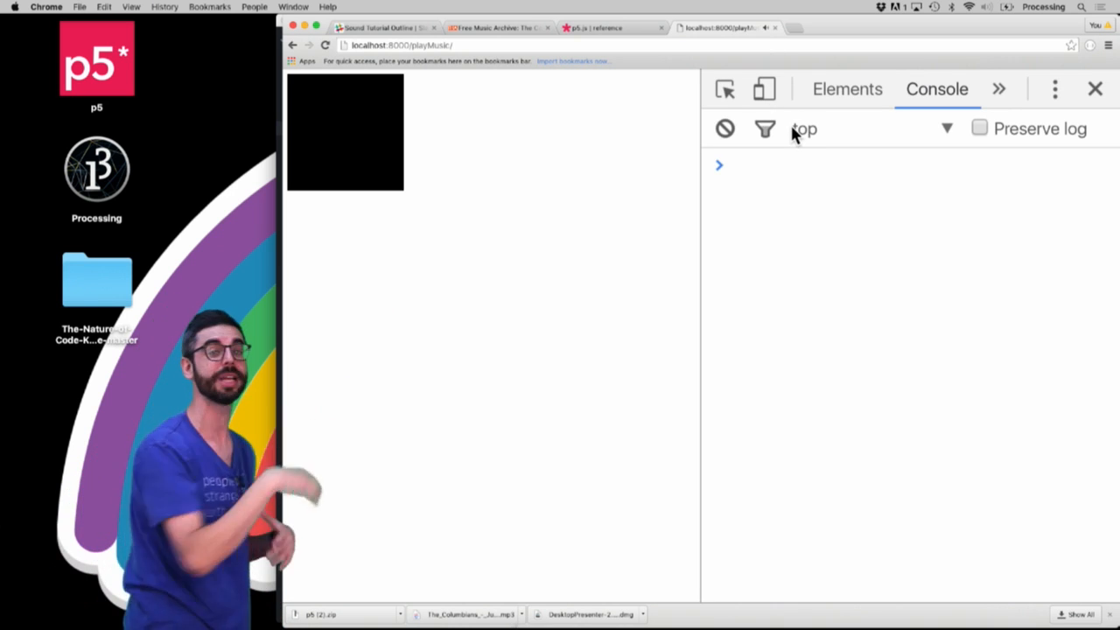
type("song.")
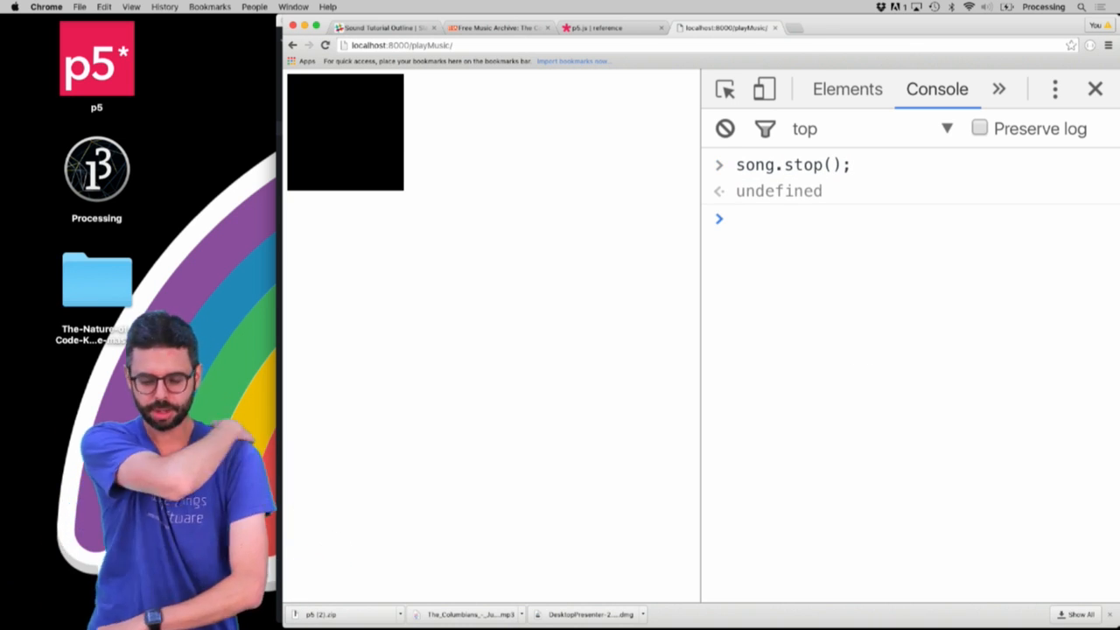
type("song.play();")
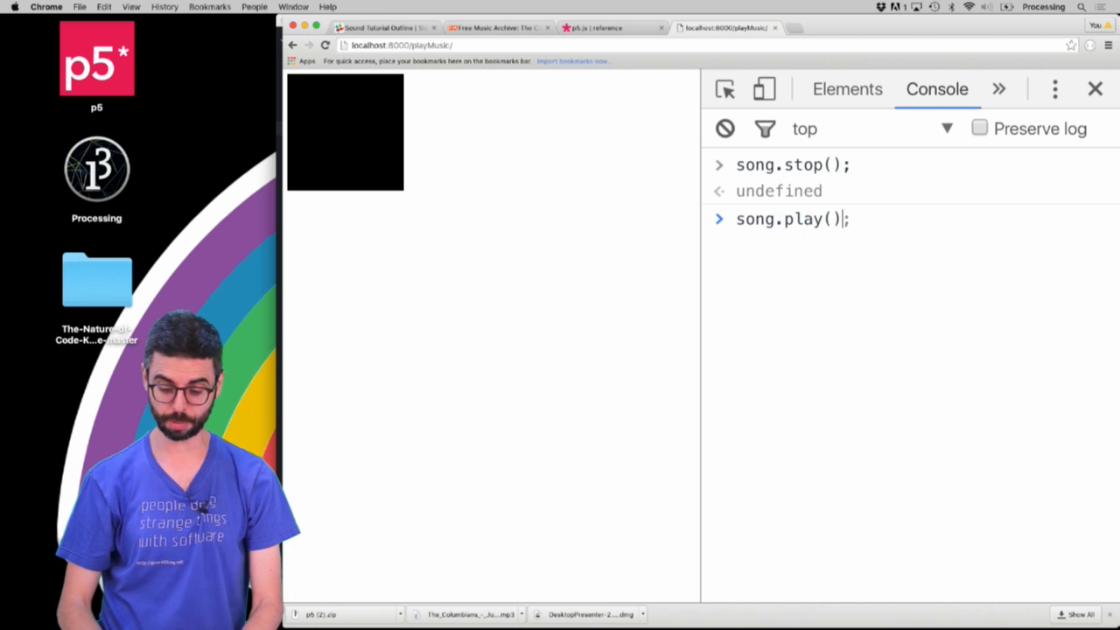
key("Enter")
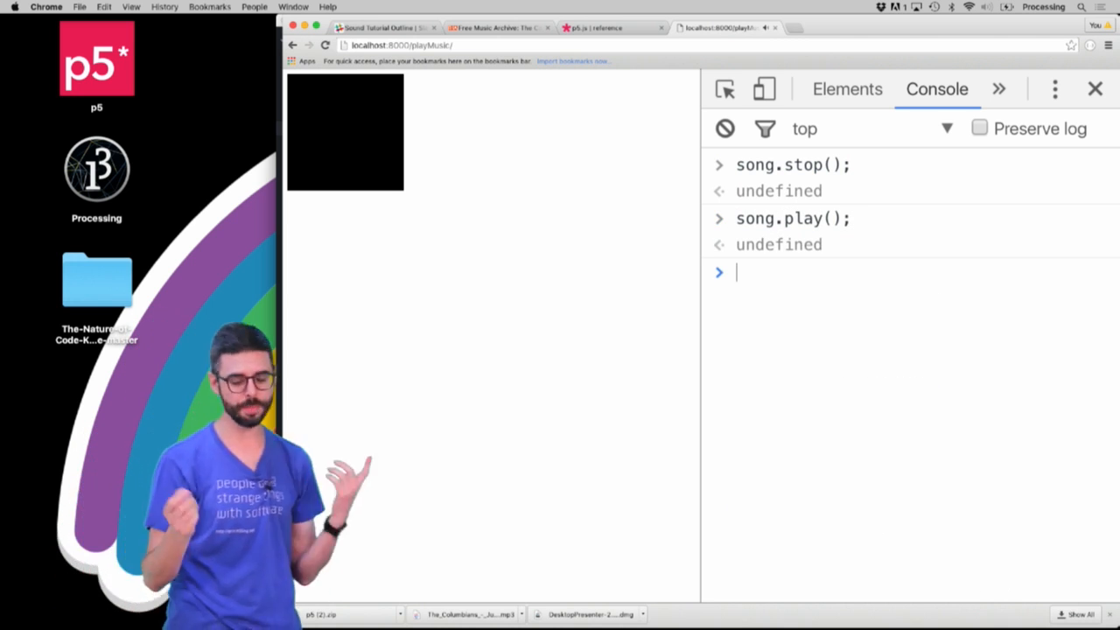
type("song")
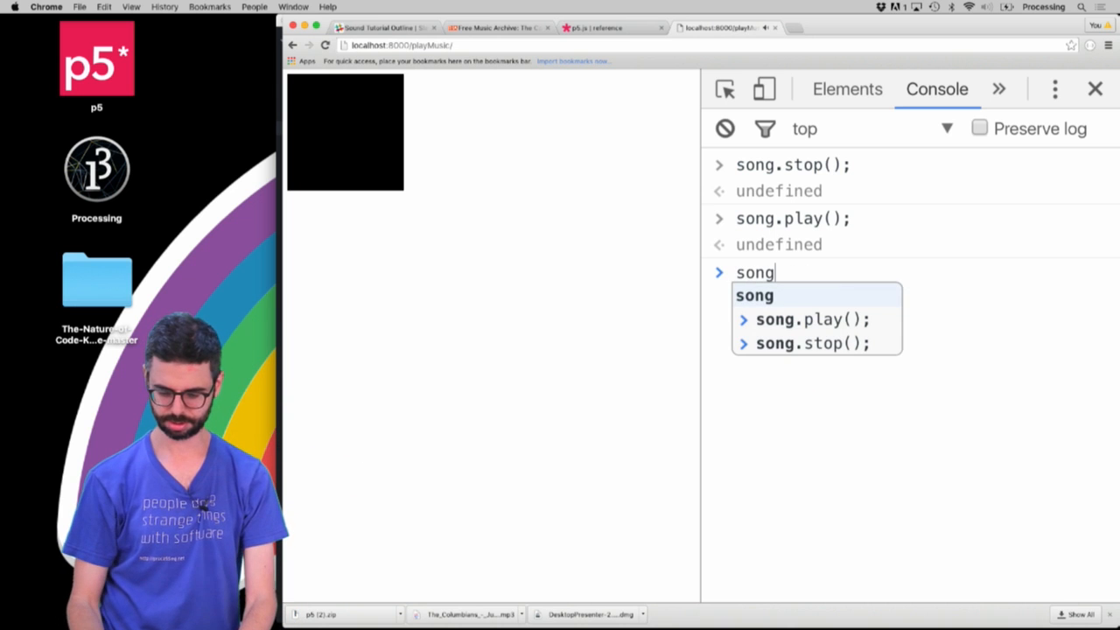
key("Enter")
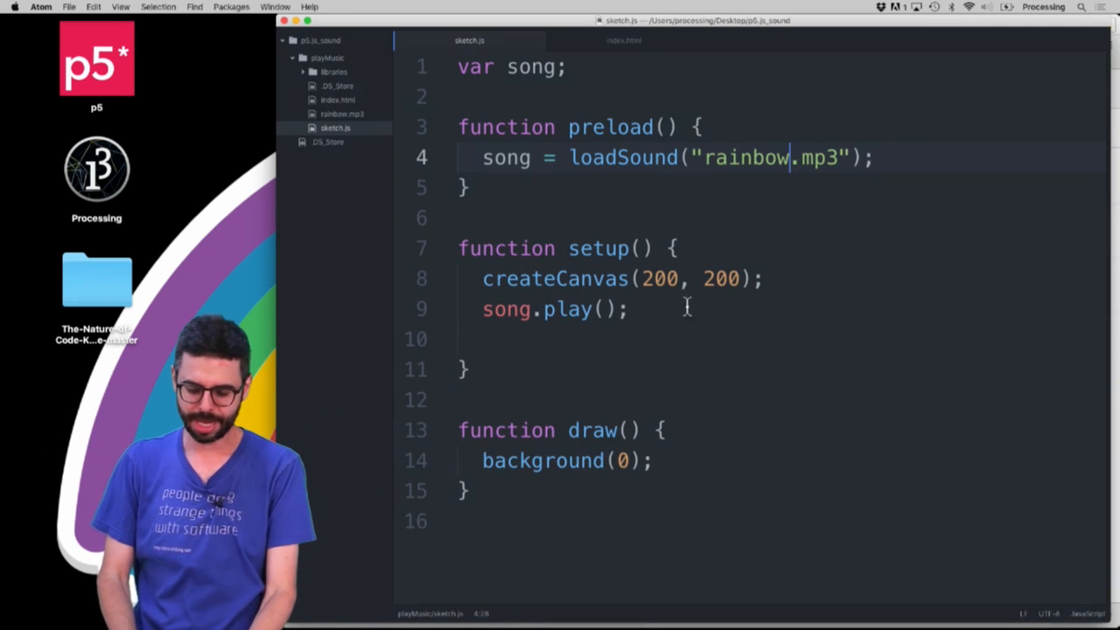
- Add song.setVolume(0.5); after song.play() in setup
type("song.")
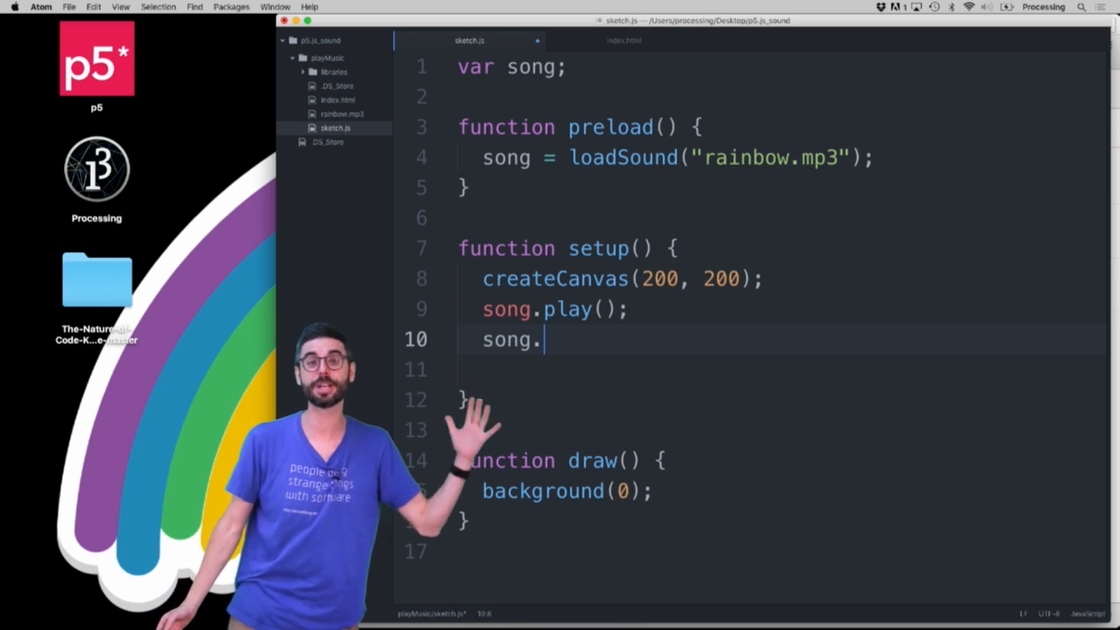
type("se")
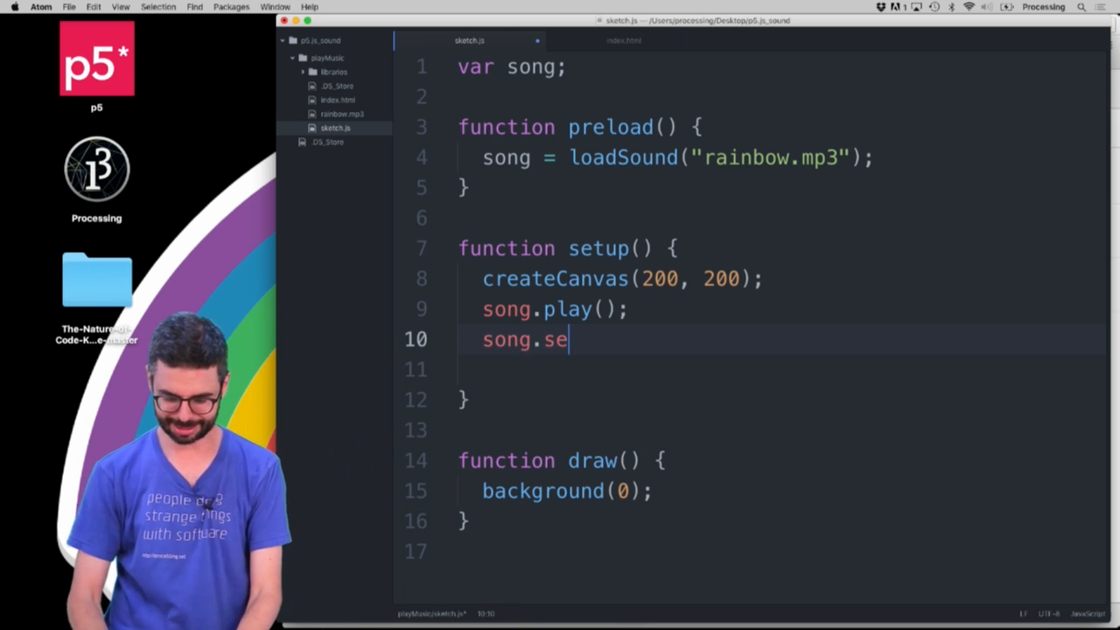
type("tVolume(0.5")
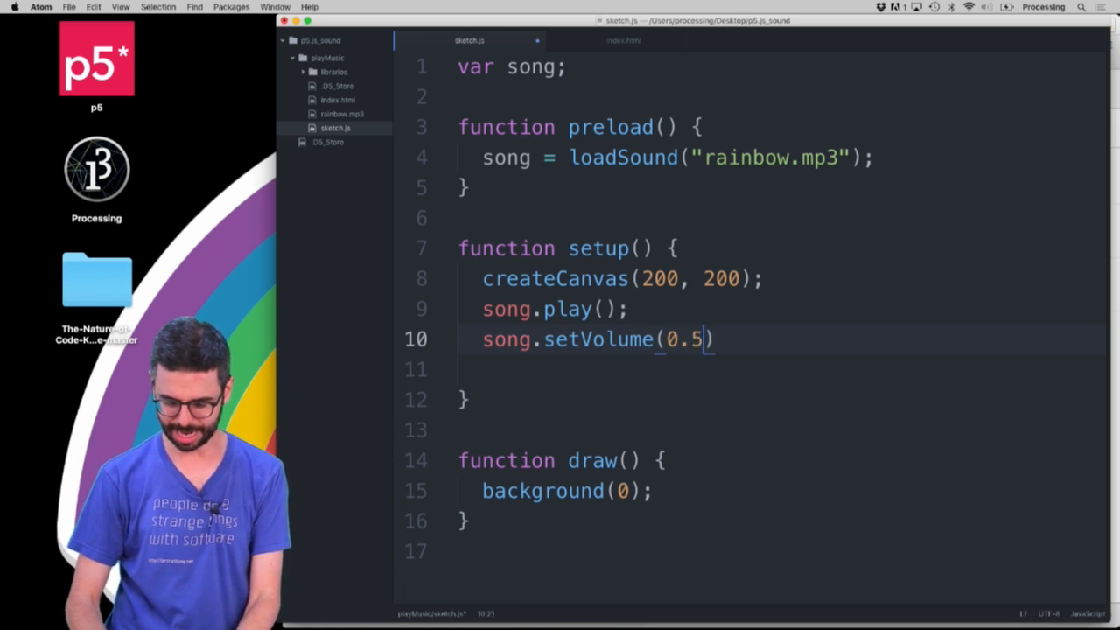
type(";")
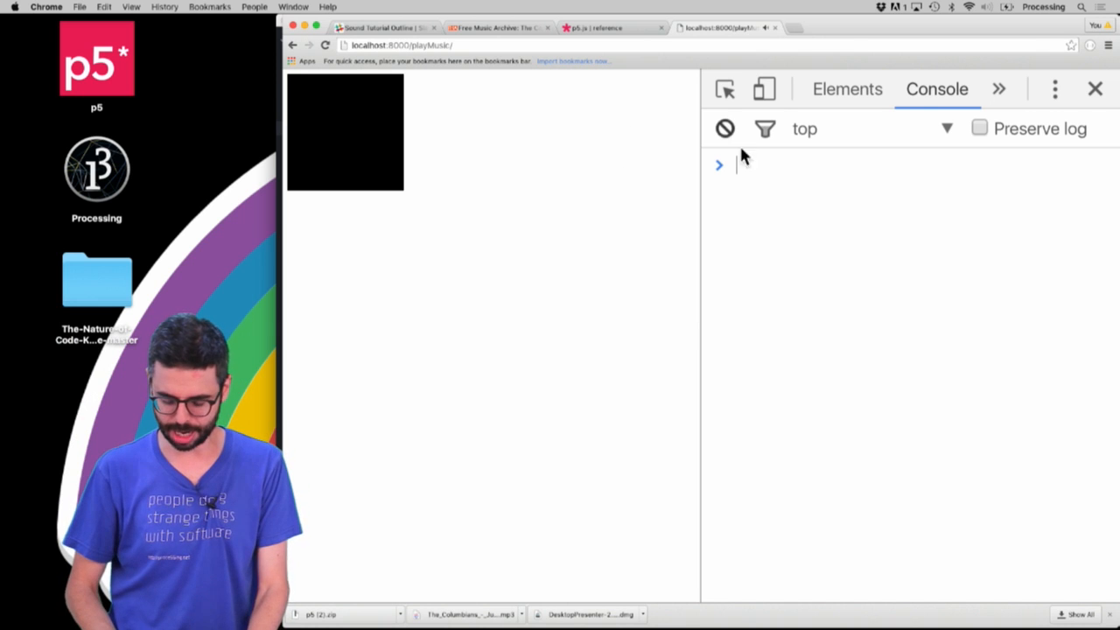
- Run song.stop() in the DevTools console
type("song.stop(")
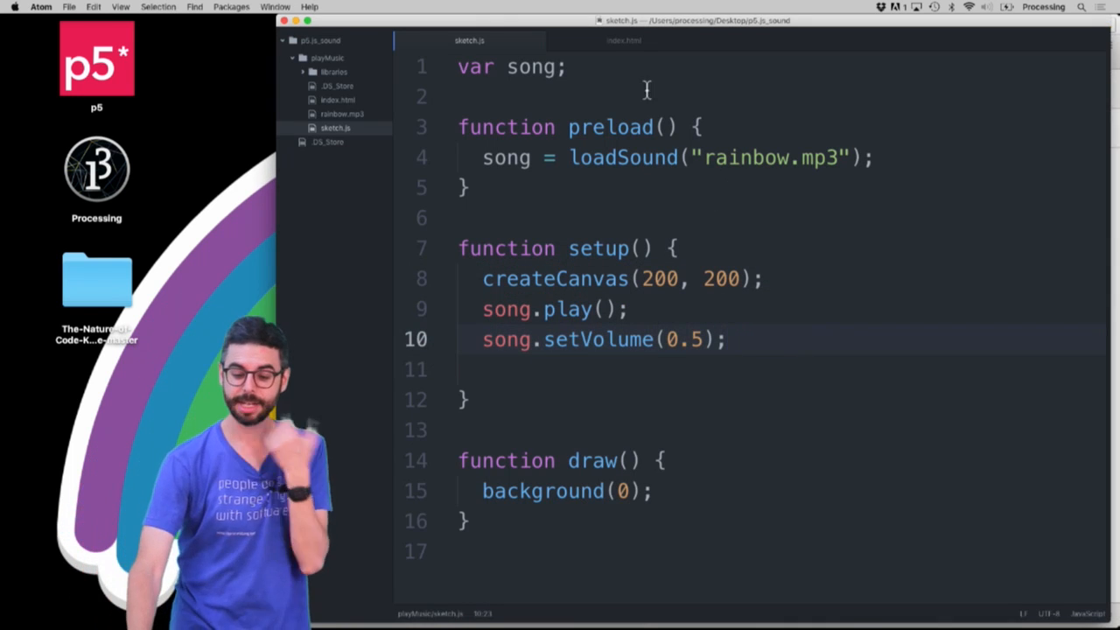
- Declare var slider and create it in setup with createSlider(0, 1, 0.5, 0.01)
type("var s")
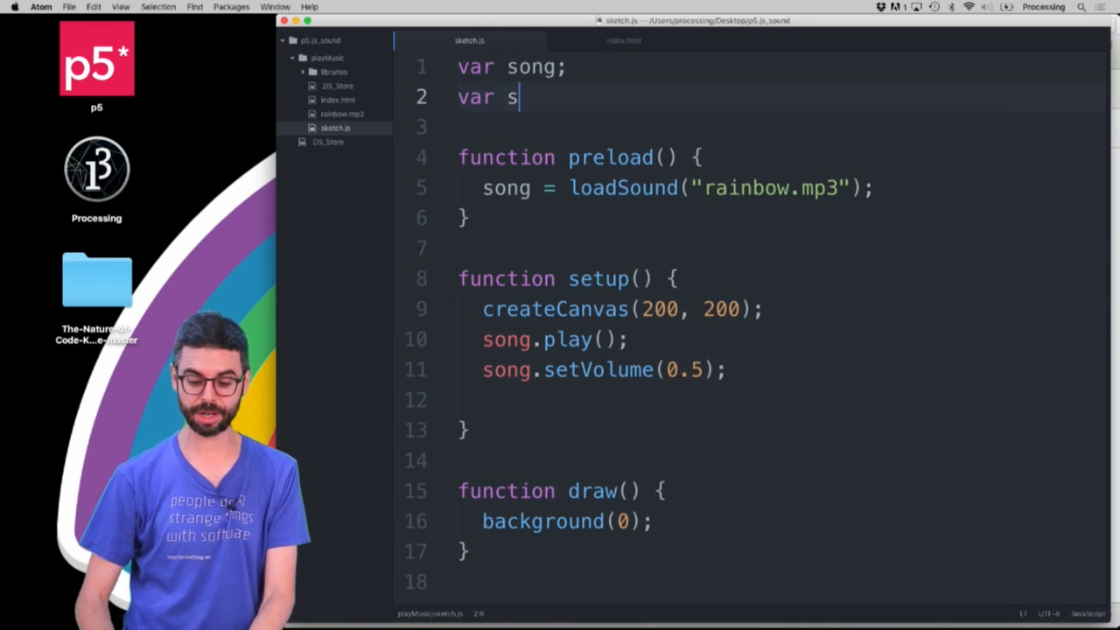
type("lider;")
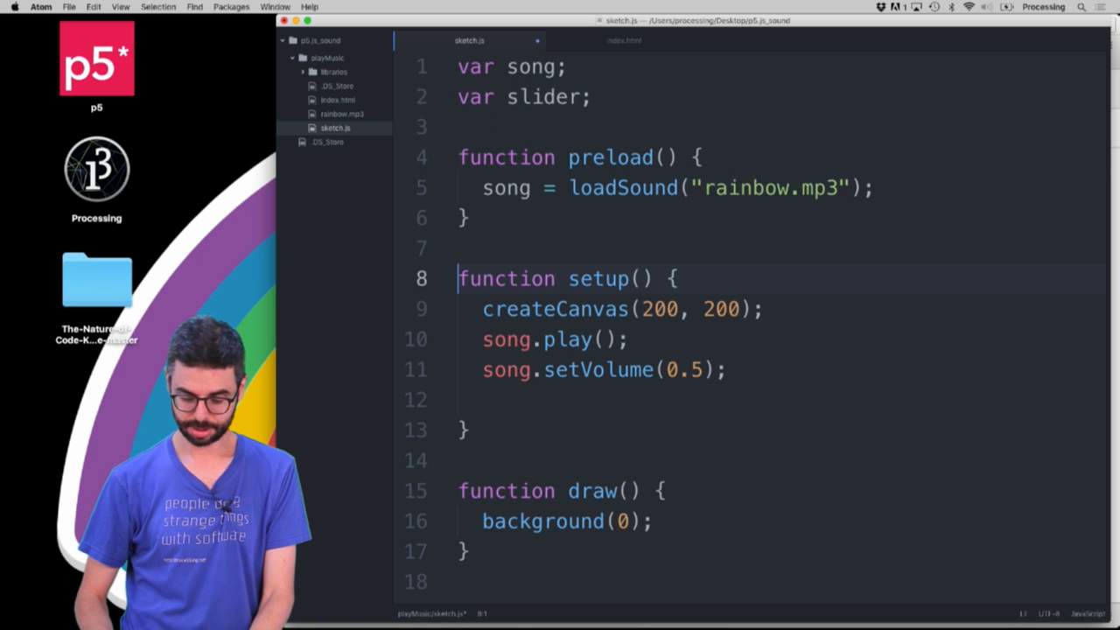
type("slider =")
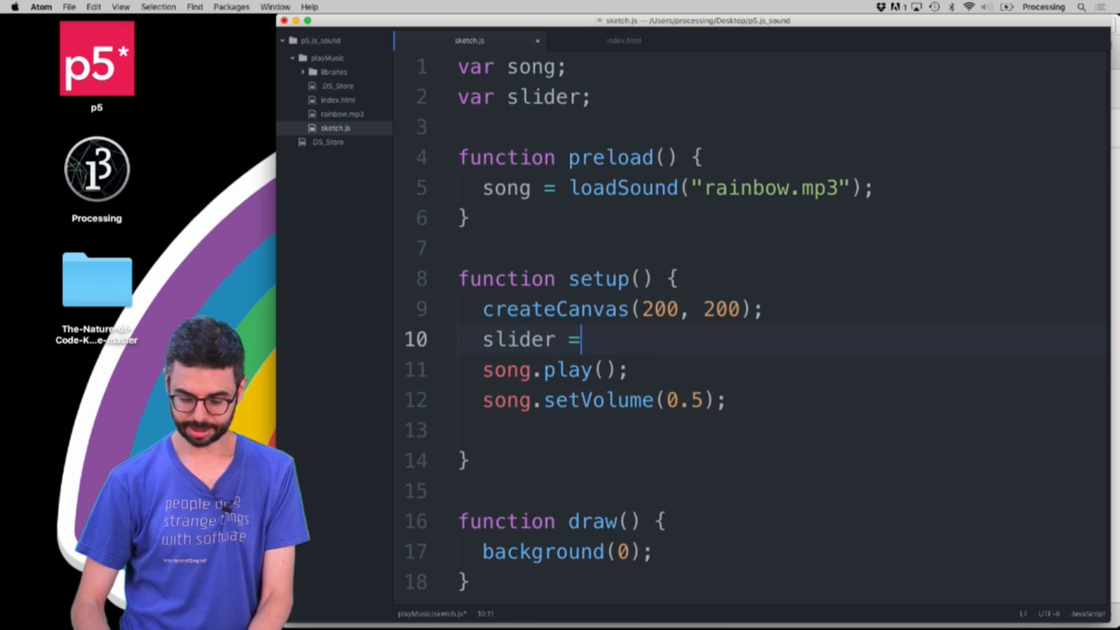
type("createSlid")
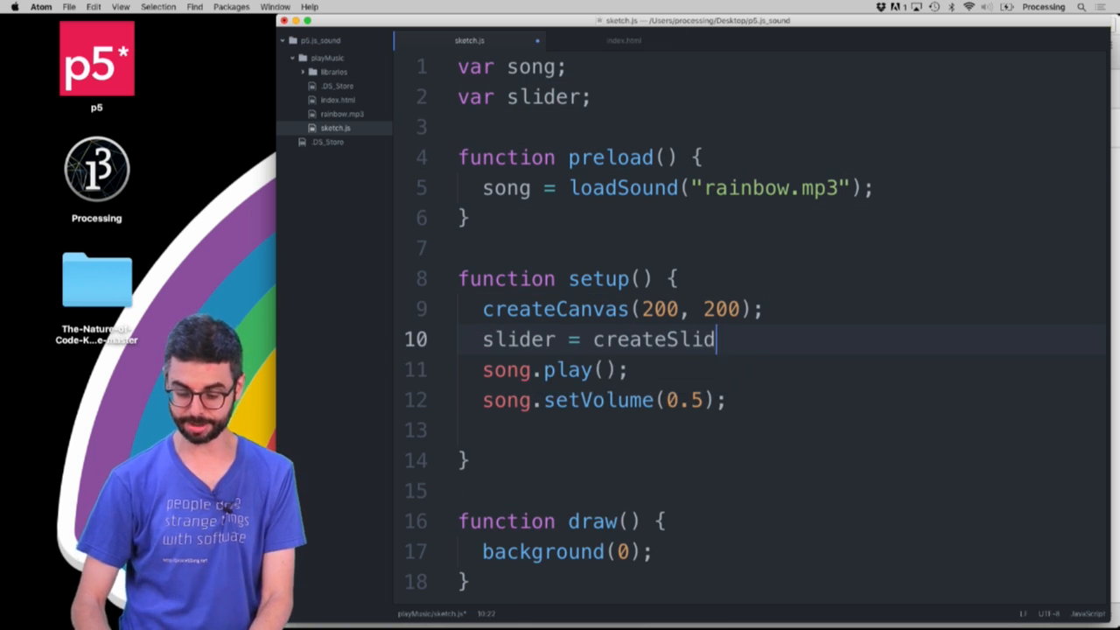
type("er()")
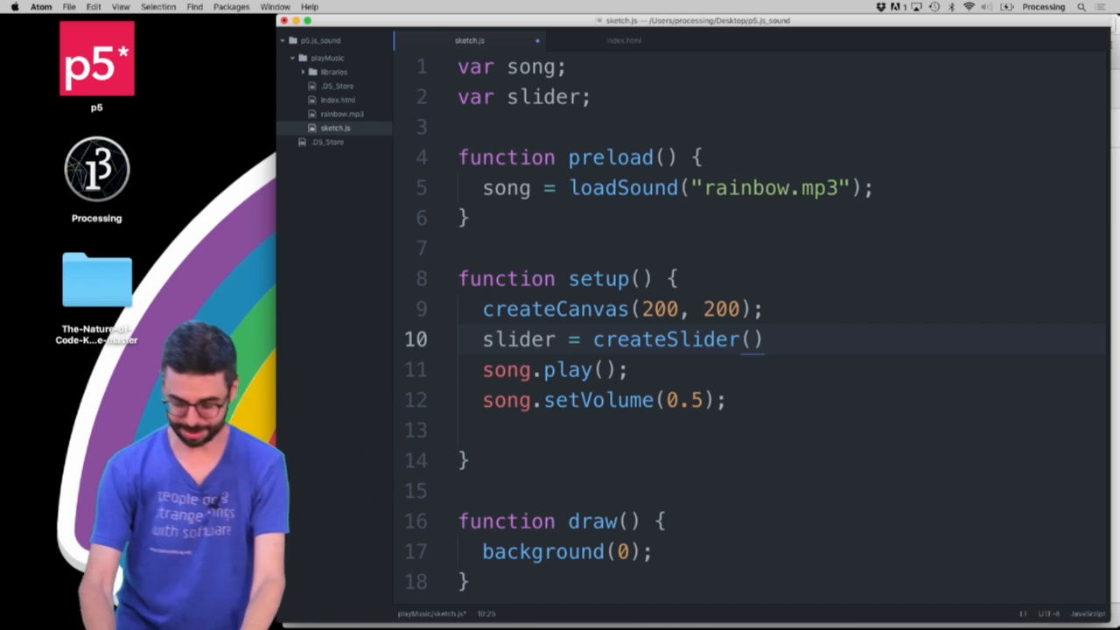
type("0, 1, 0.5,")
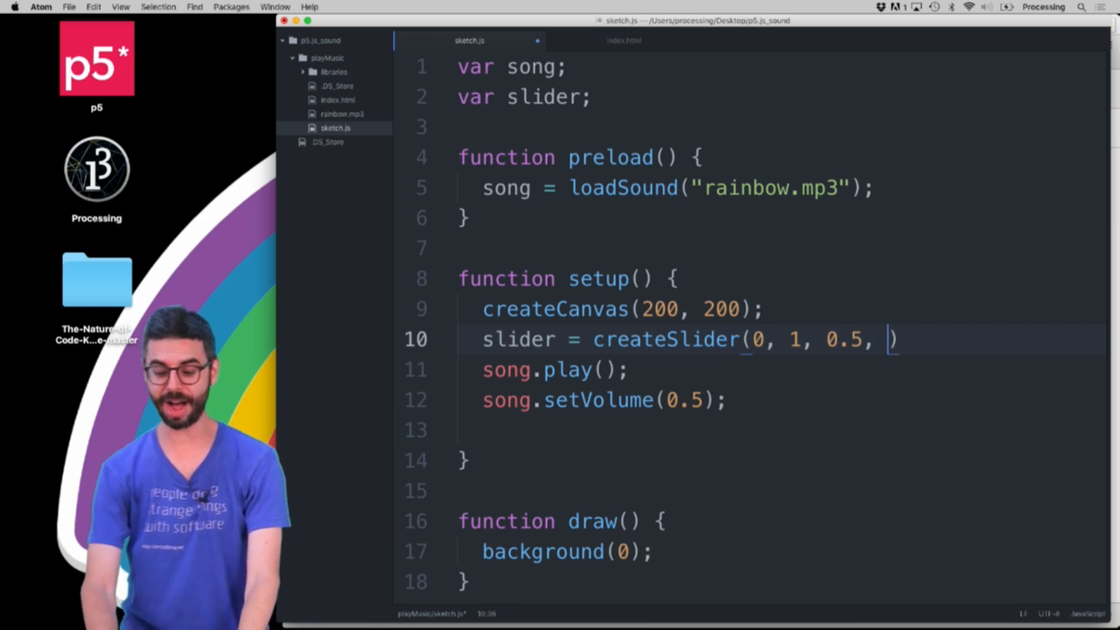
type("0.1")
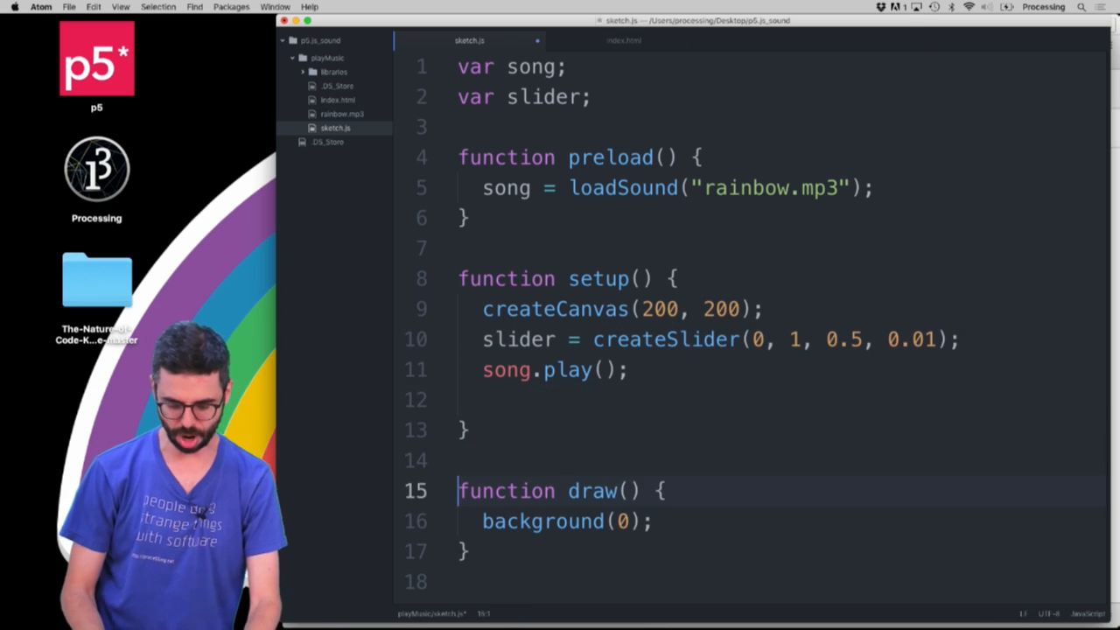
- In draw, set the song's volume with song.setVolume(slider.value())
type("song.setVolume(0.);")
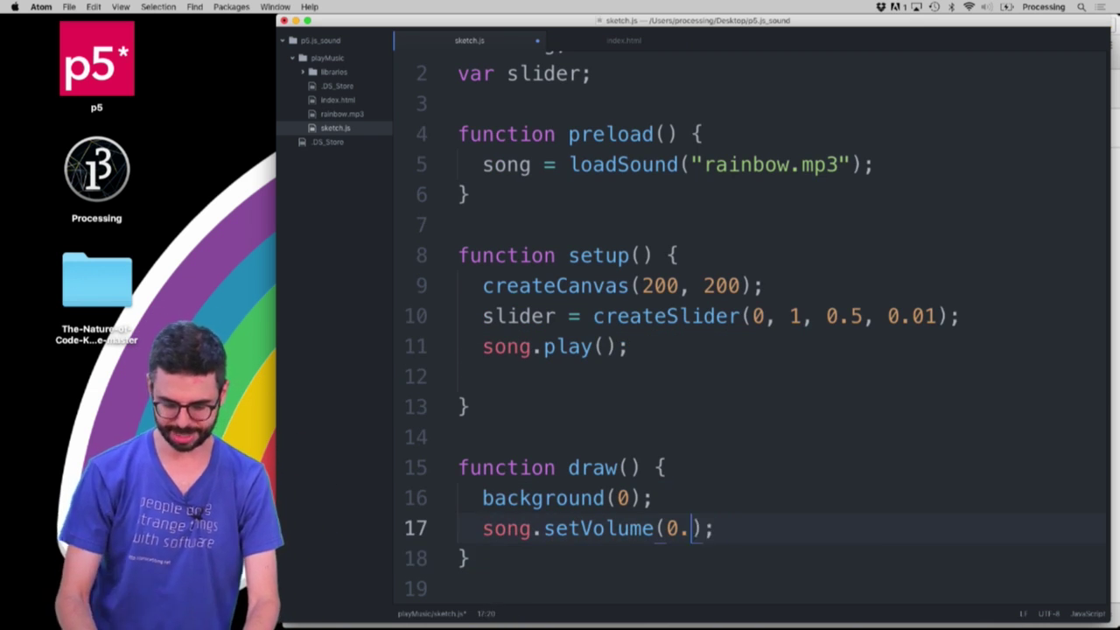
type("slider.valu")
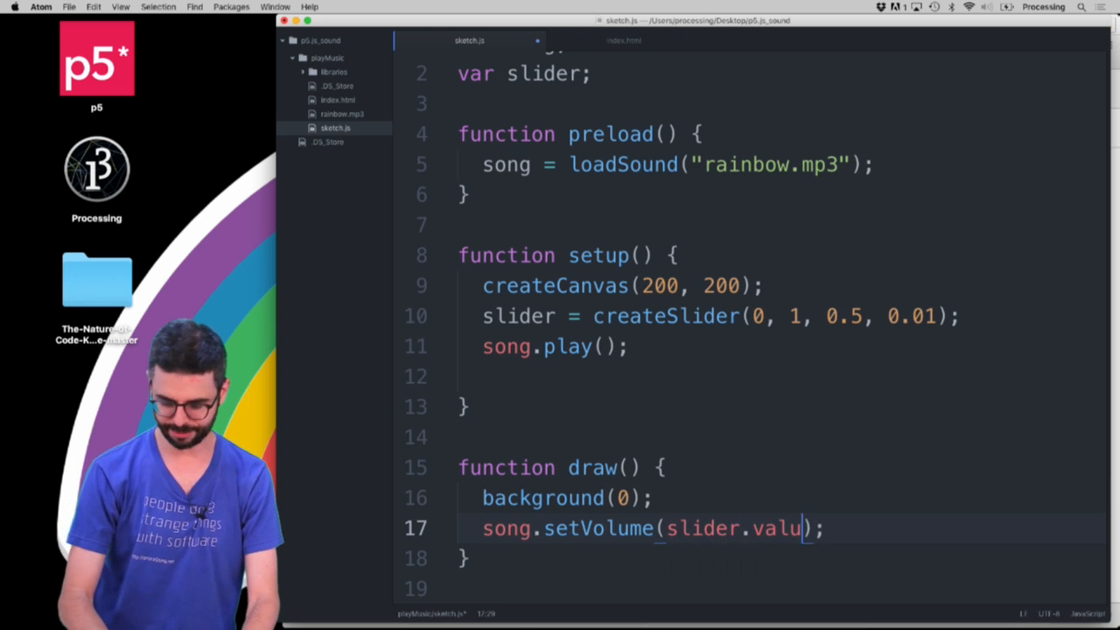
type("e()")
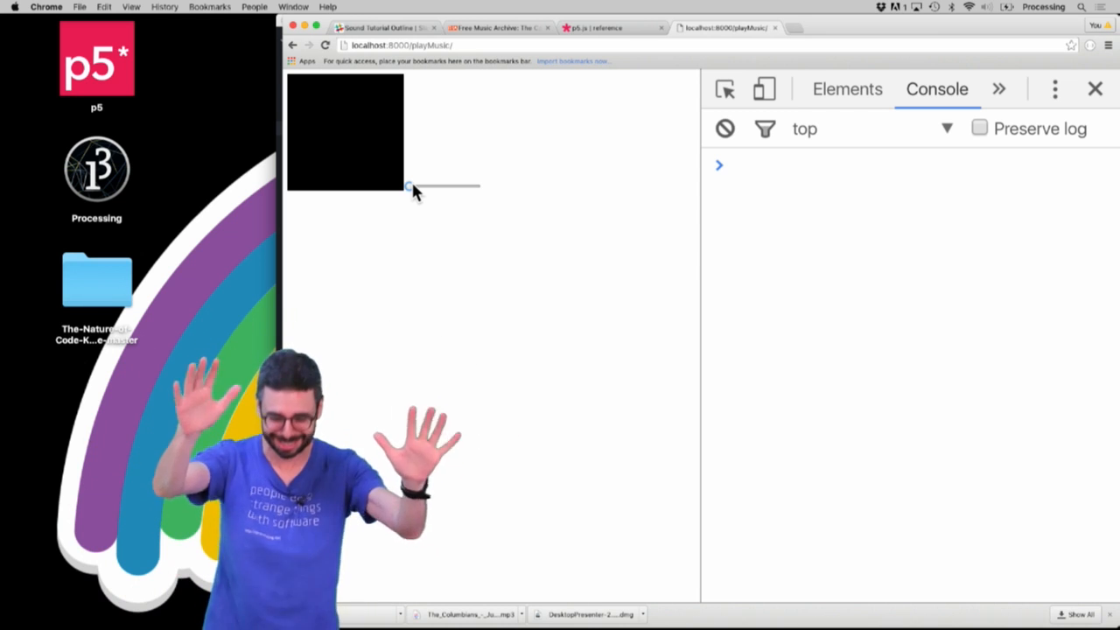
key("Cmd+Tab")
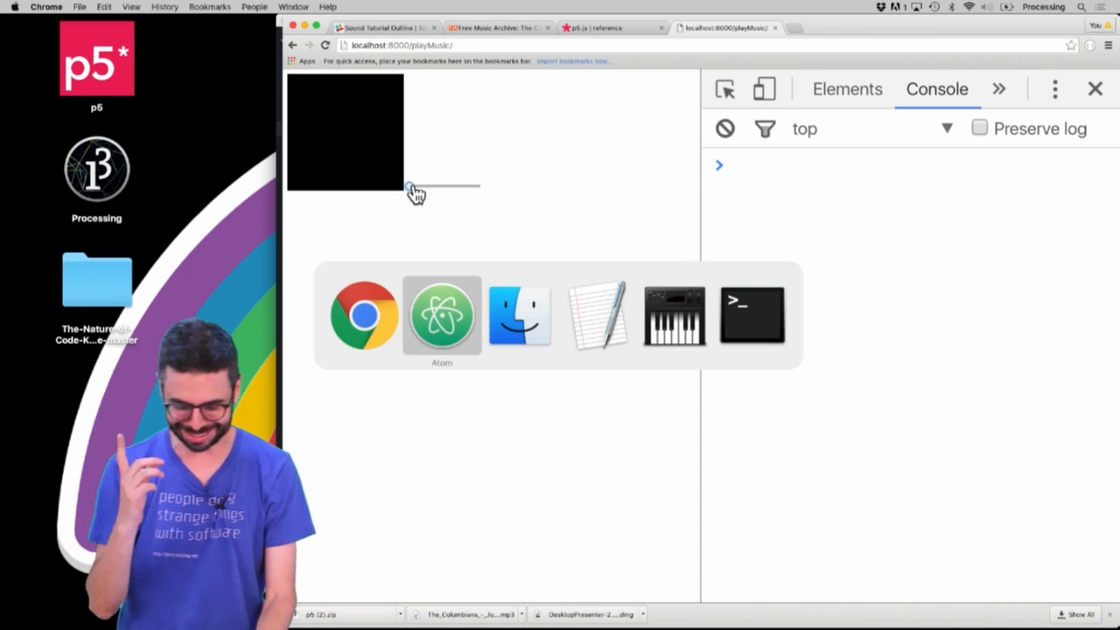
left_click(441, 315)
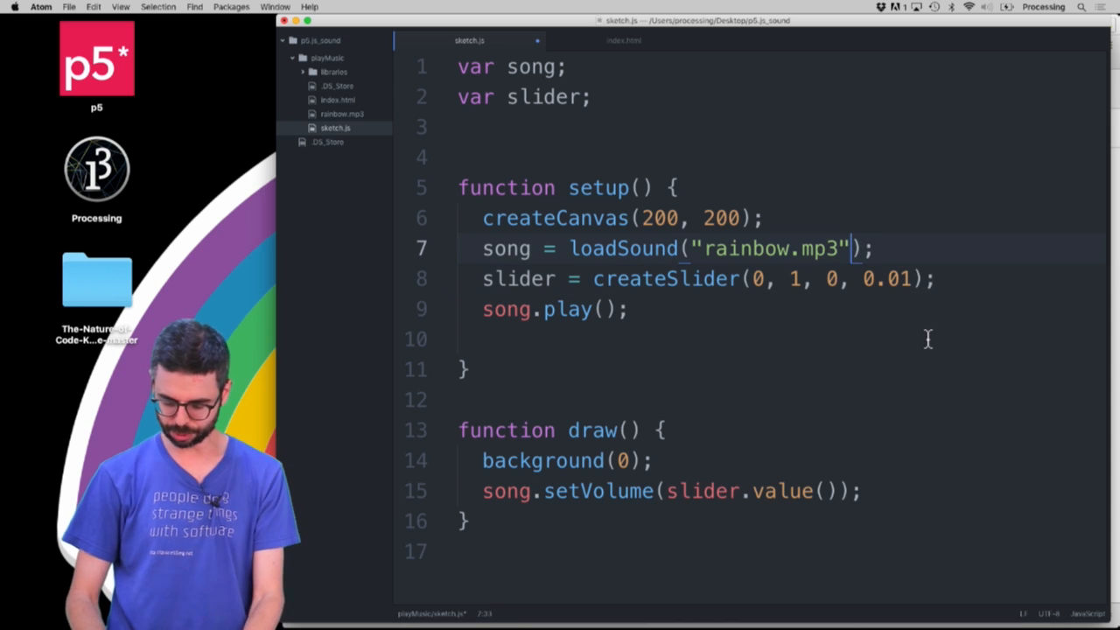
- Pass a loaded callback to loadSound and add function loaded() { song.play(); }
type(", loaded")
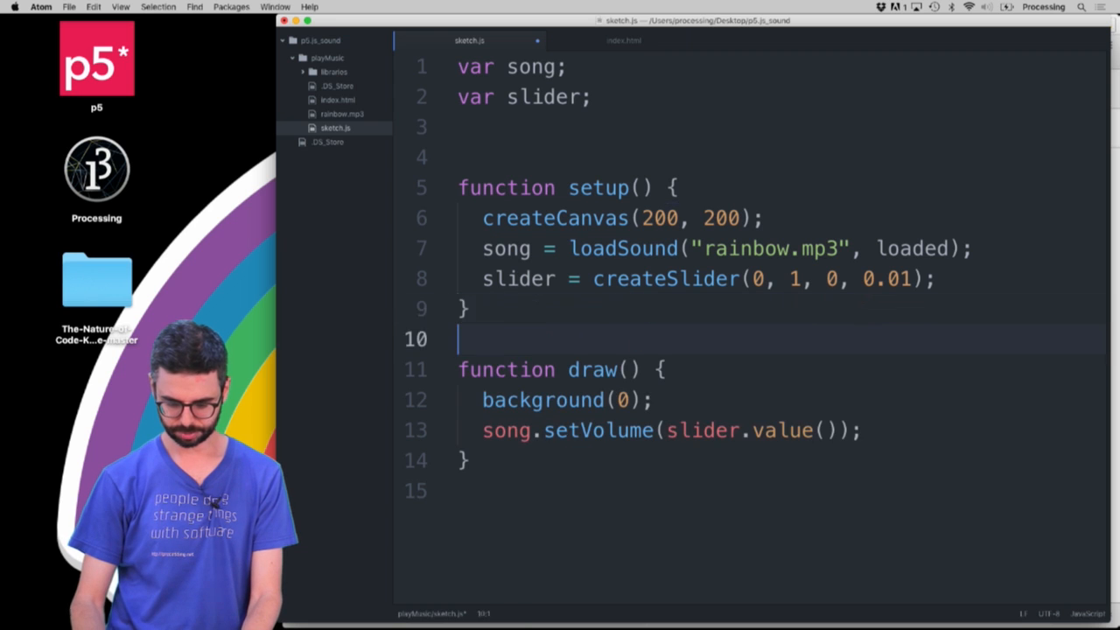
type("function alo")
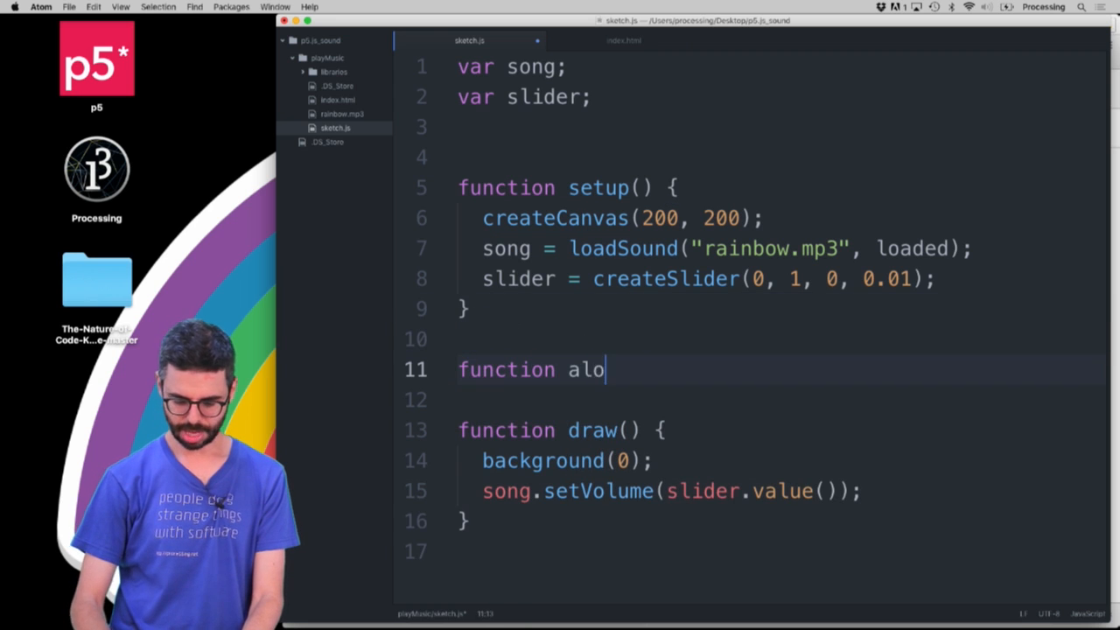
type("aded() {")
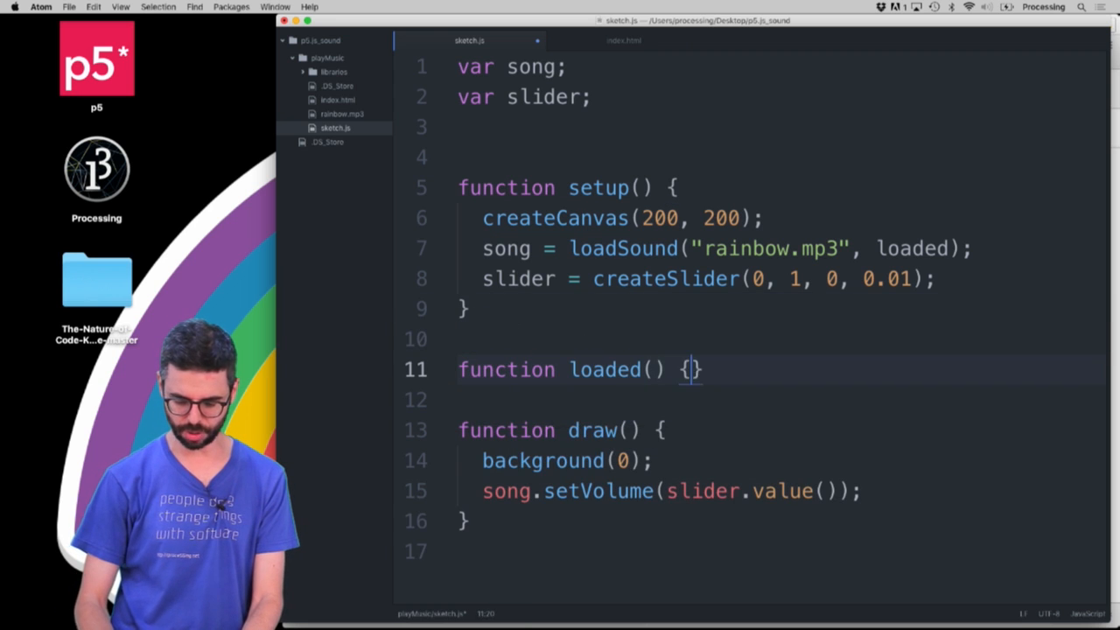
type("song.play();")
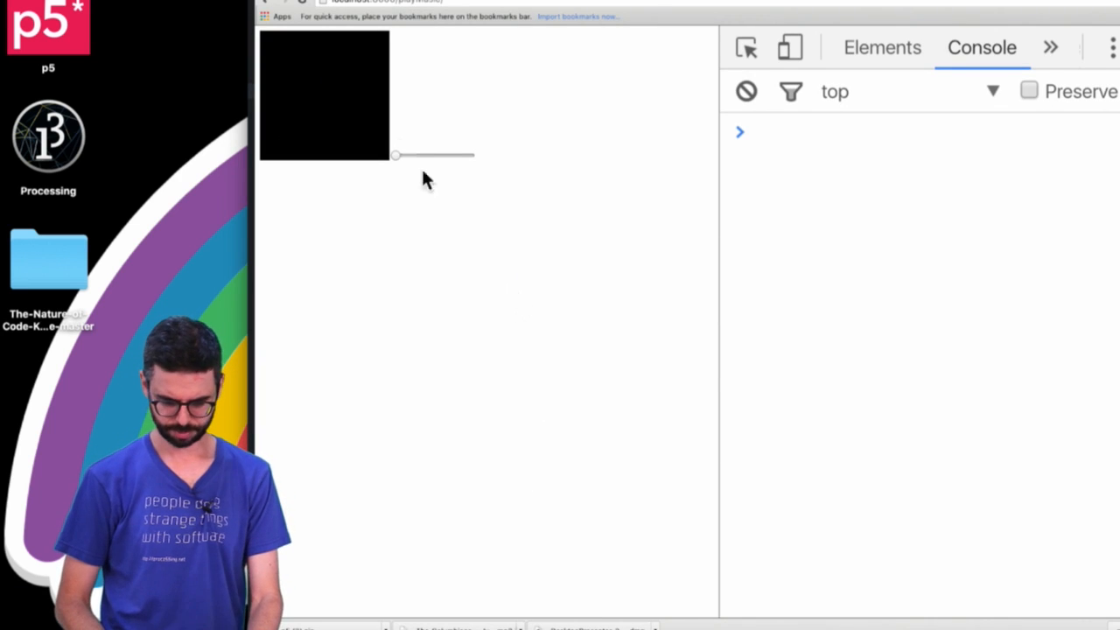
- Nudge the volume slider up, give draw a random(255) background, and switch to Chrome
left_click_drag(395, 154, 409, 156)
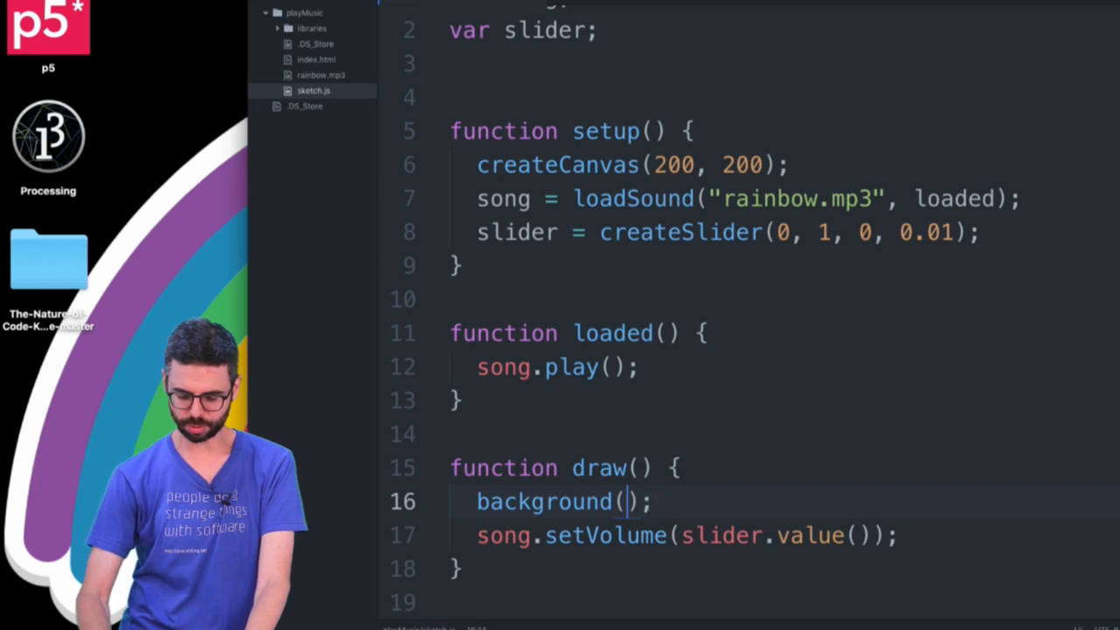
type("random(255)")
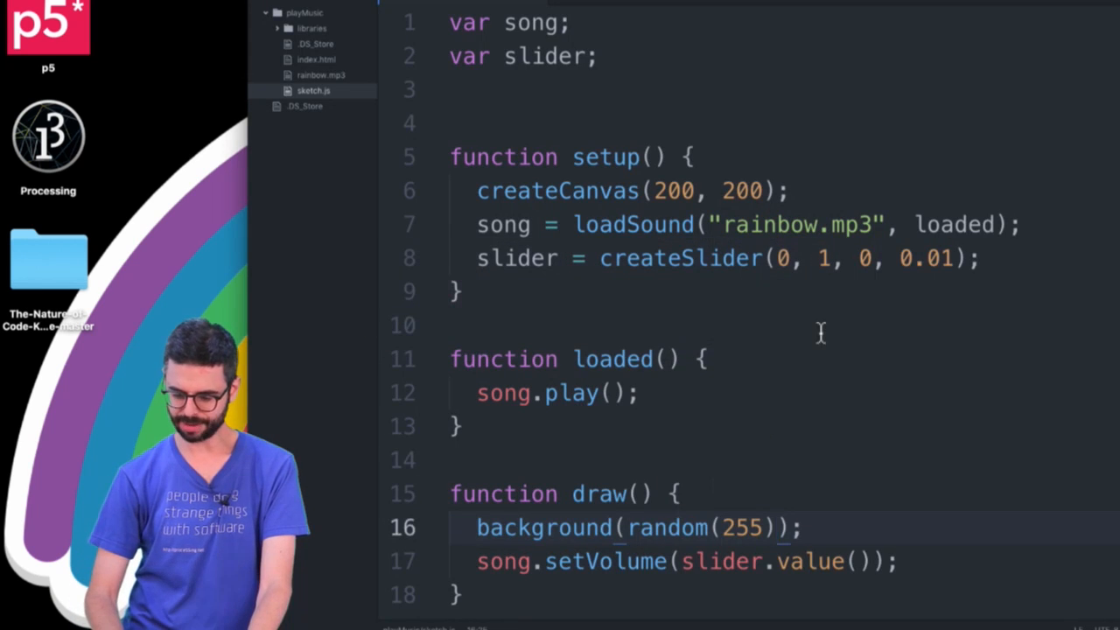
key("Cmd+Tab")
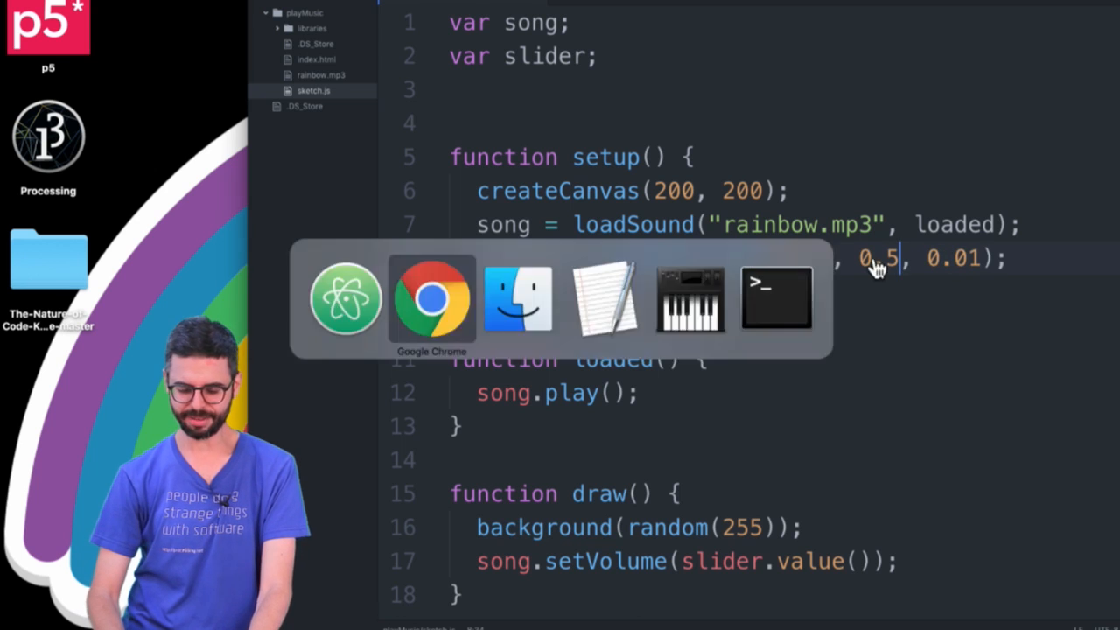
left_click(431, 305)
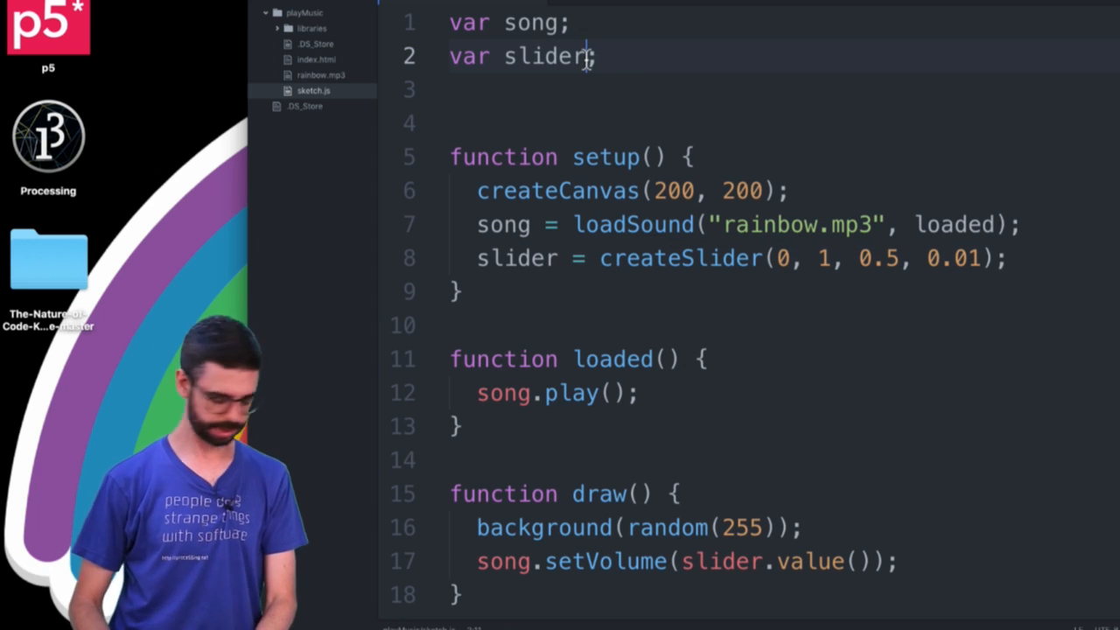
- Rename the slider to sliderRate and add sliderRate = createSlider(0, 1, 0.5, 0.01) in setup
type("Volume")
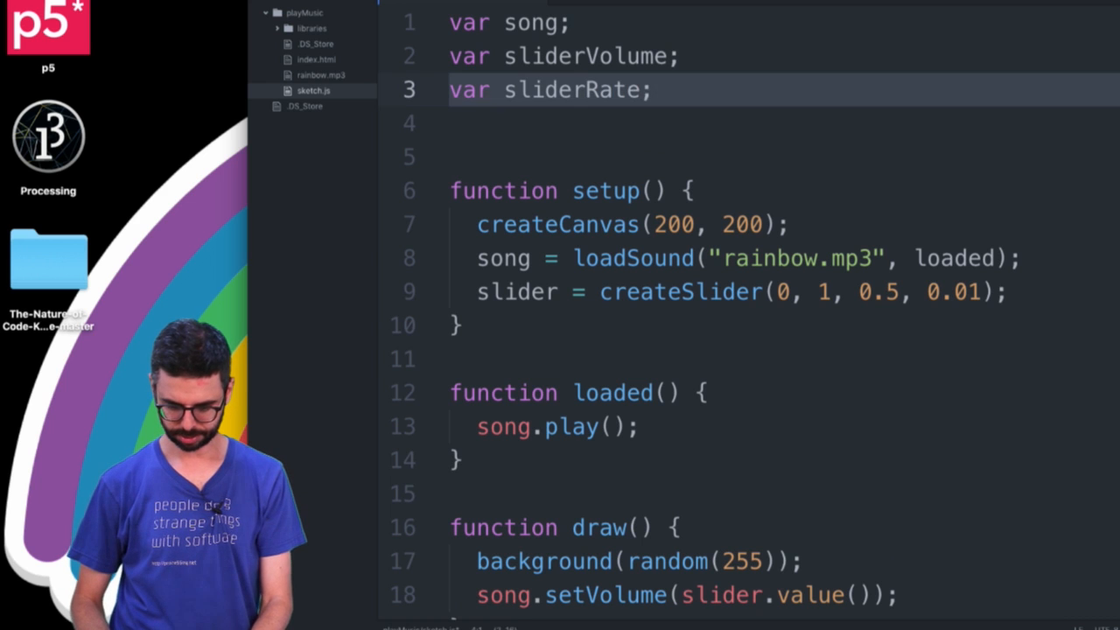
type("var sliderRat")
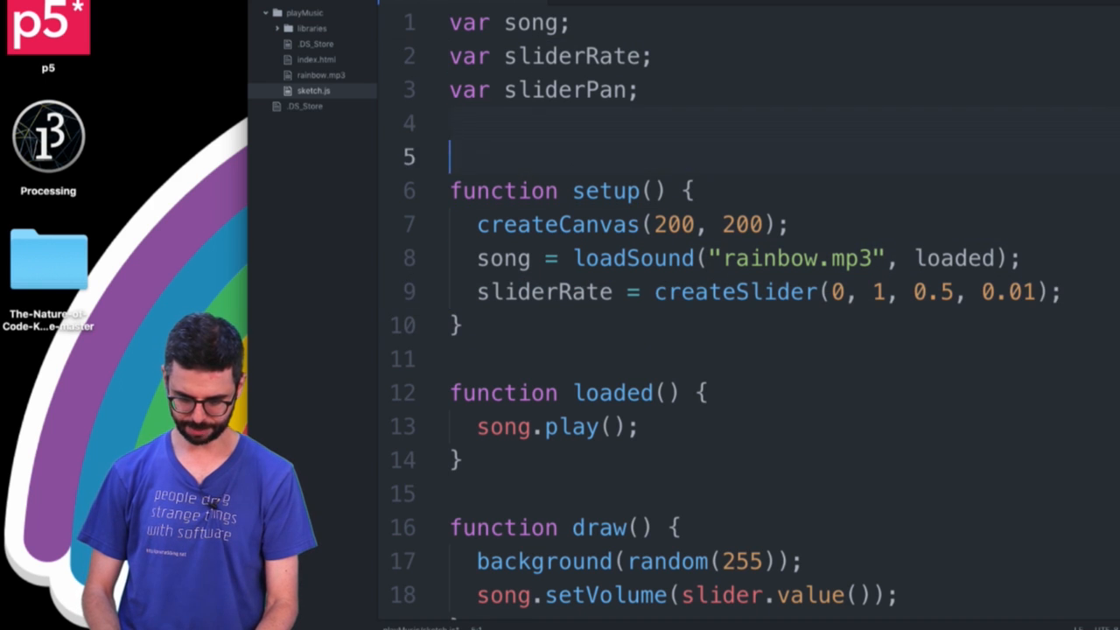
type("sliderRate = createSlider(0, 1, 0.5, 0.01);")
type("sliderPan = createSlider(0, 1, 0.5, 0.01);")
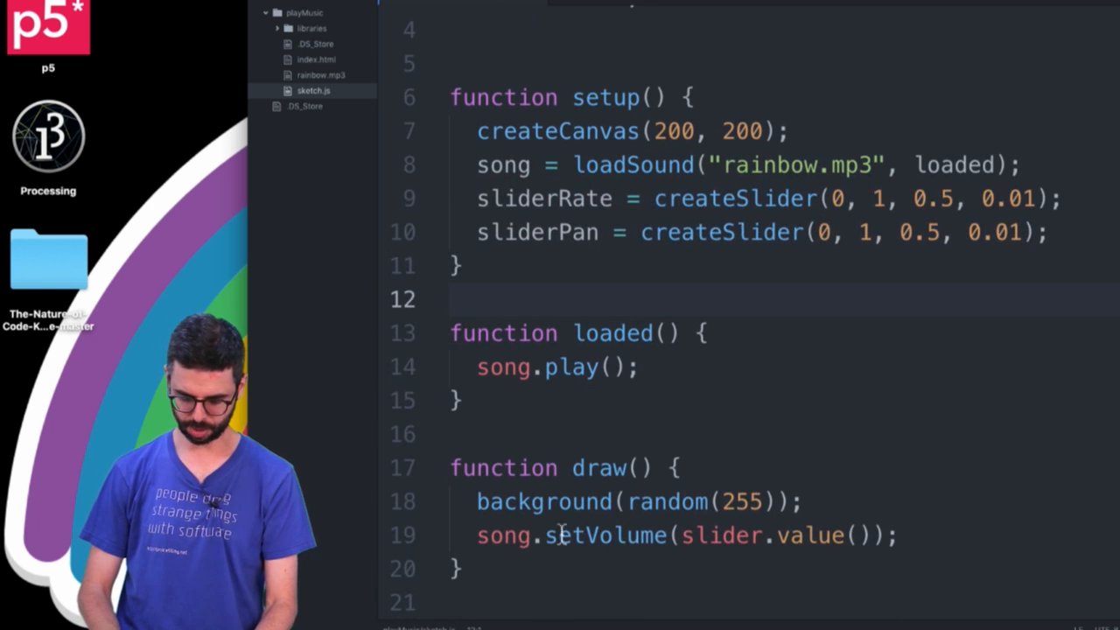
- Replace the setVolume call in draw with a song.pan line
double_click(604, 535)
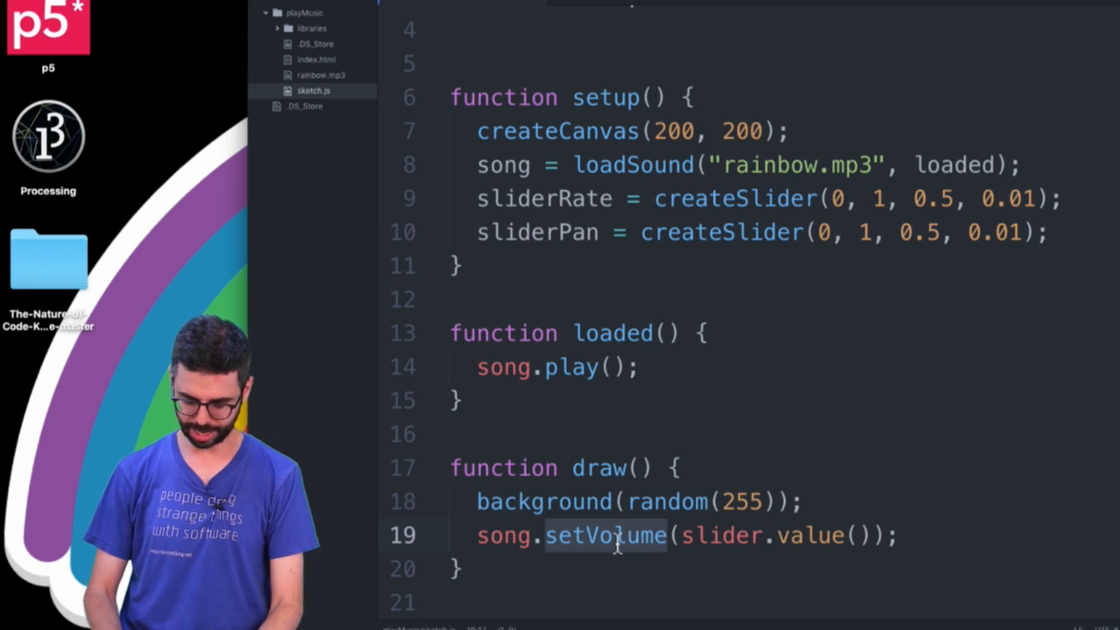
type("pan")
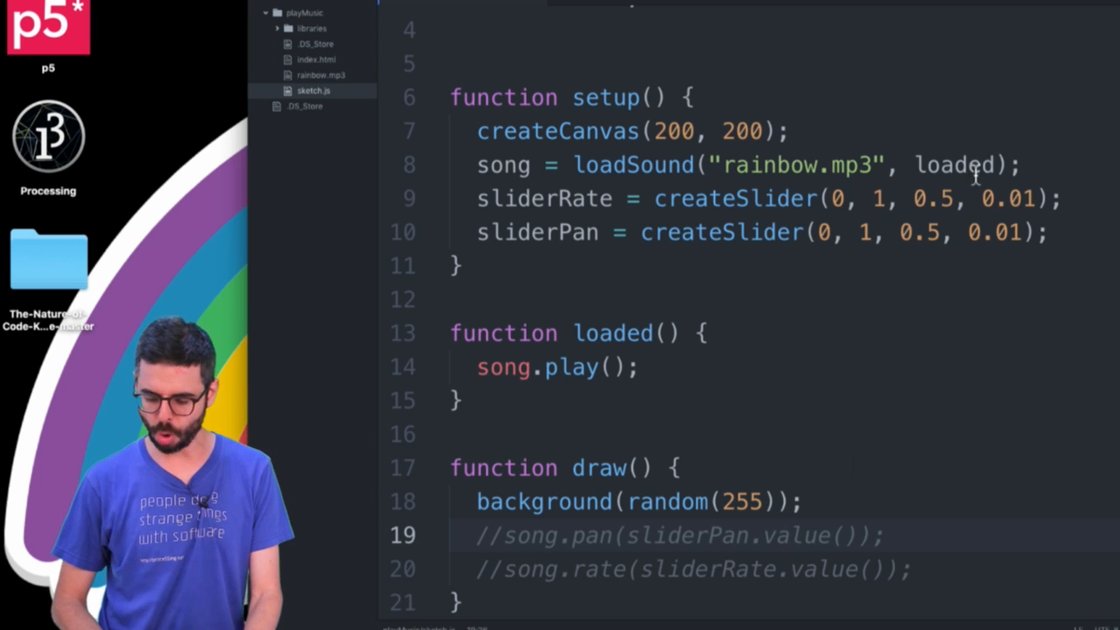
- Make sliderRate run 0 to 3 starting at 1 and test the rate slider in Chrome
type("1")
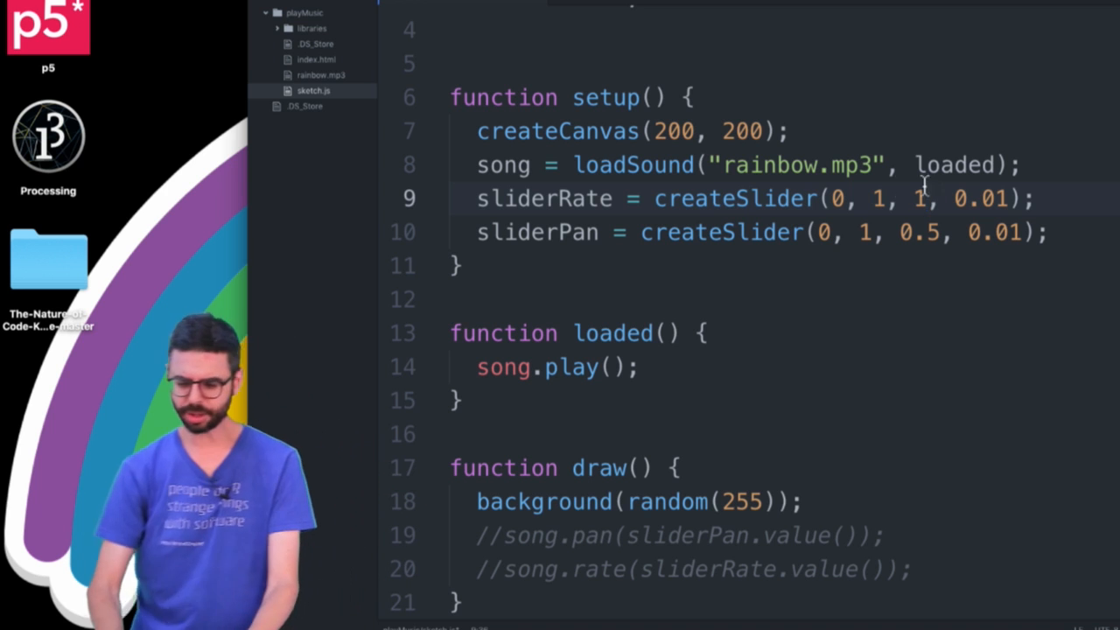
type("3")
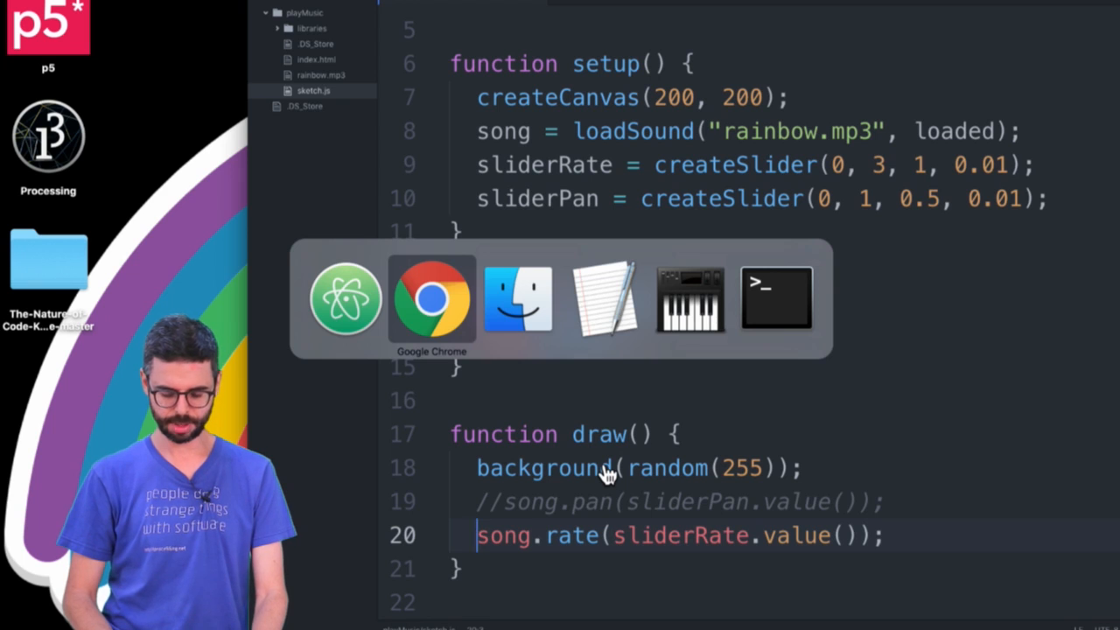
left_click(430, 299)
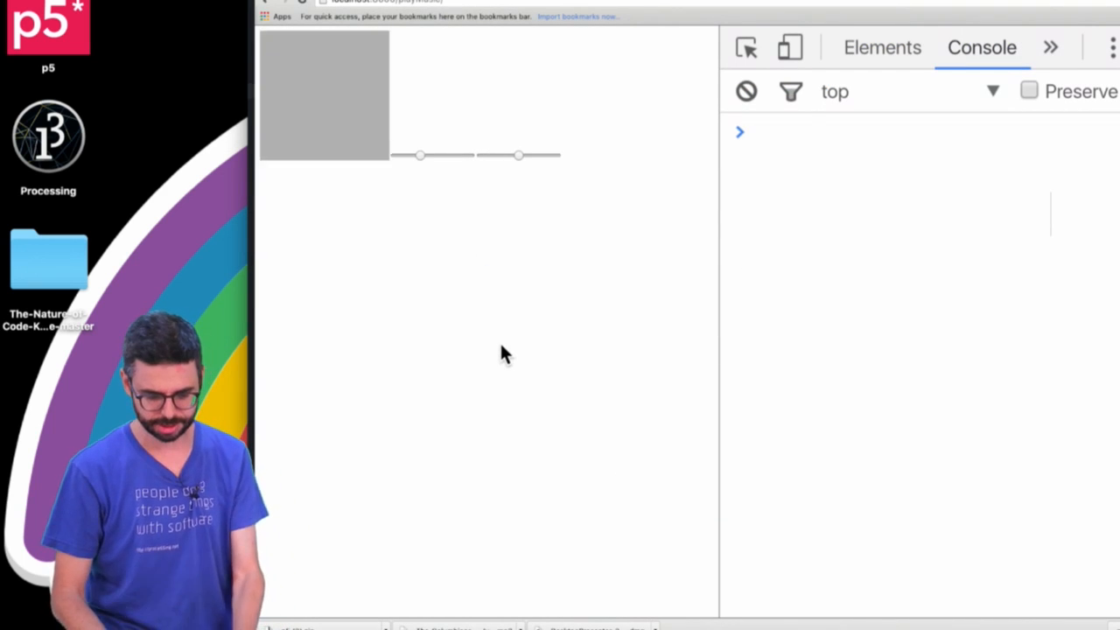
mouse_move(525, 211)
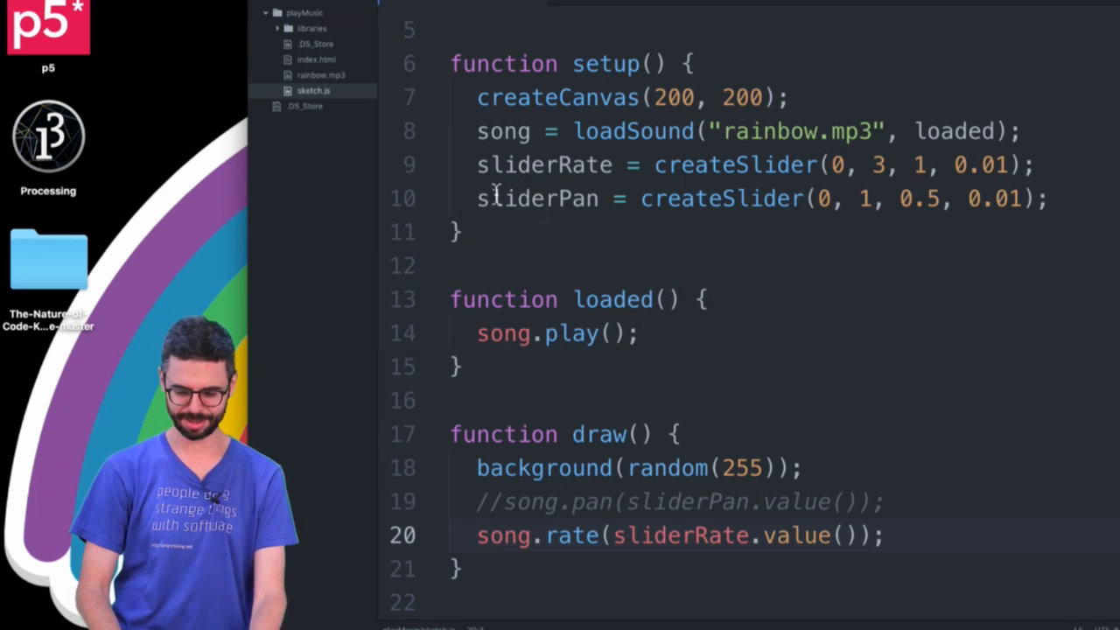
- Add song.setVolume(0.5); in setup so the song plays at half volume
type("song")
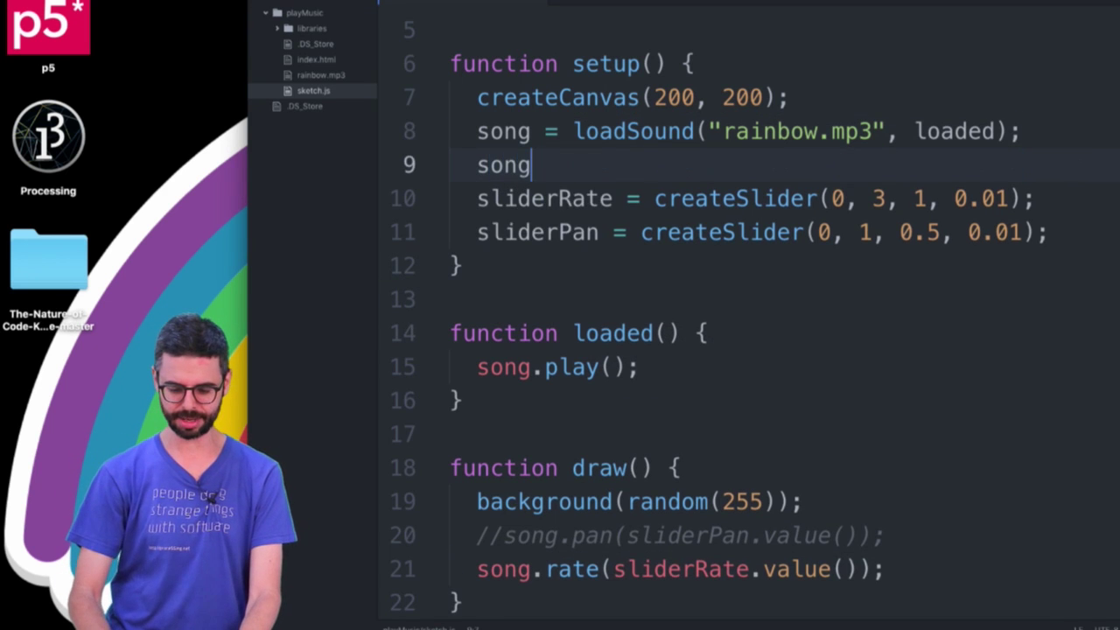
type(".setVo")
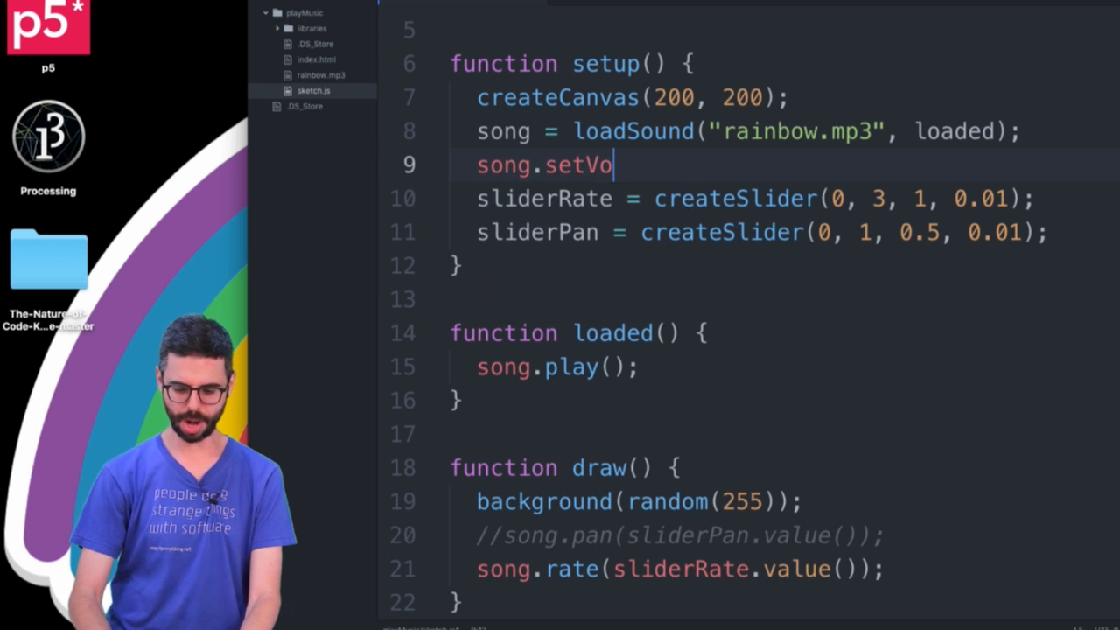
type("lume(0.5);")
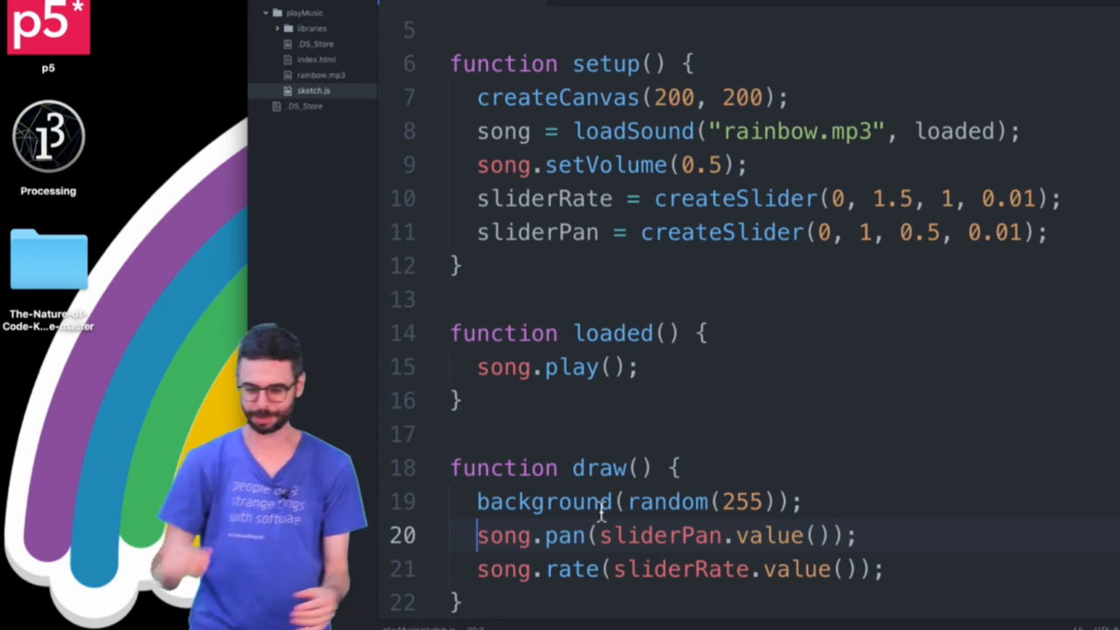
- Change the sliderPan minimum from 0 to -1
key("Cmd+Tab")
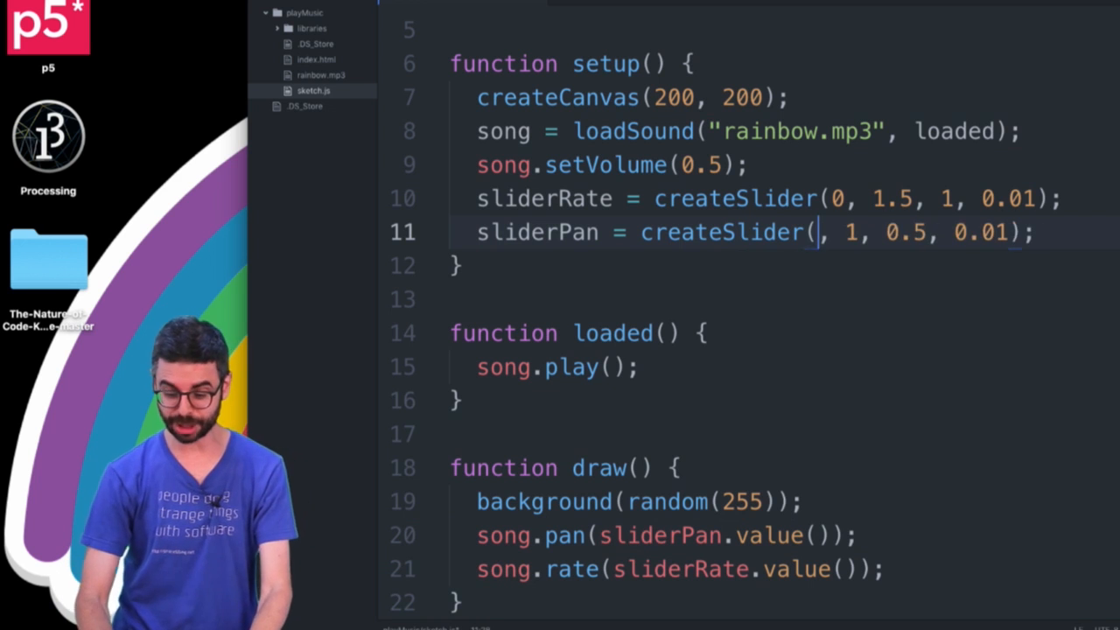
type("-1")
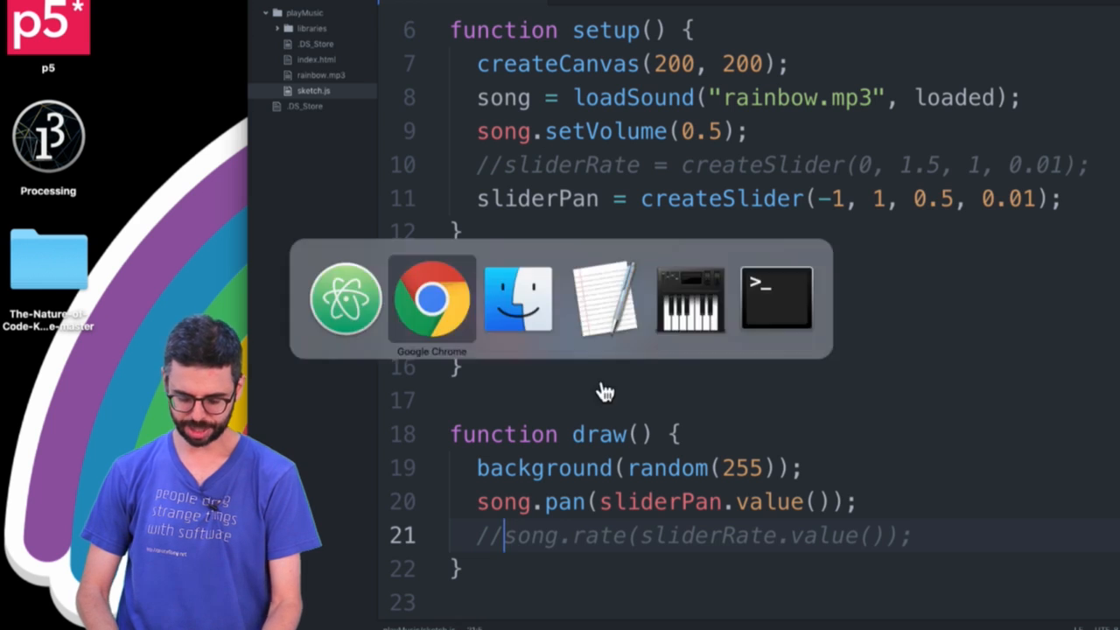
- In Chrome, drag the pan slider fully right, over to the left and back toward centre
left_click(431, 301)
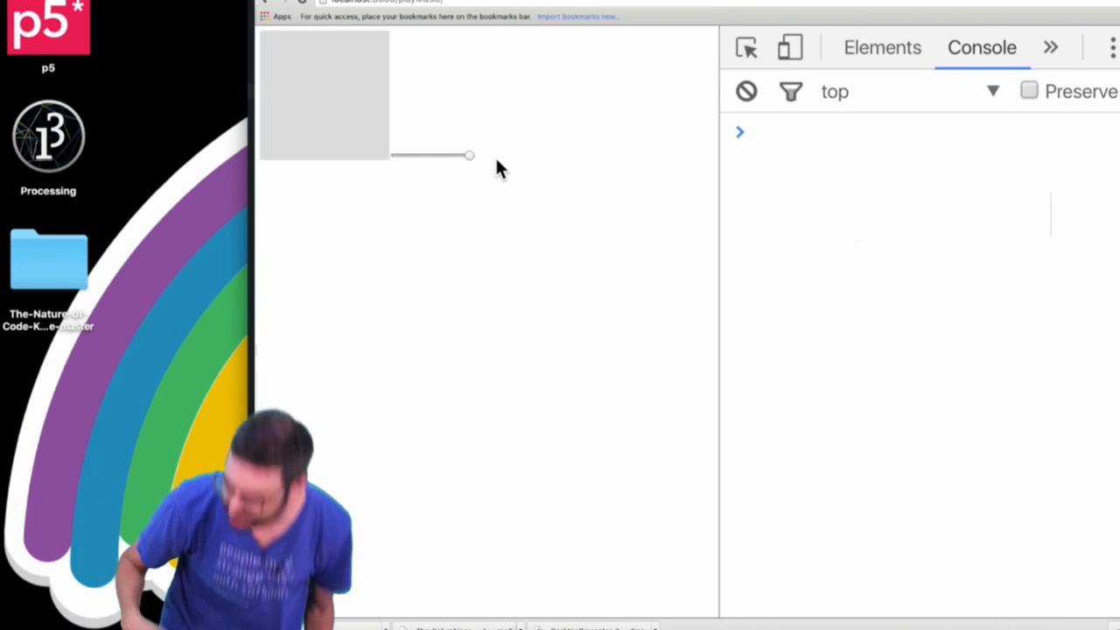
left_click_drag(469, 156, 394, 156)
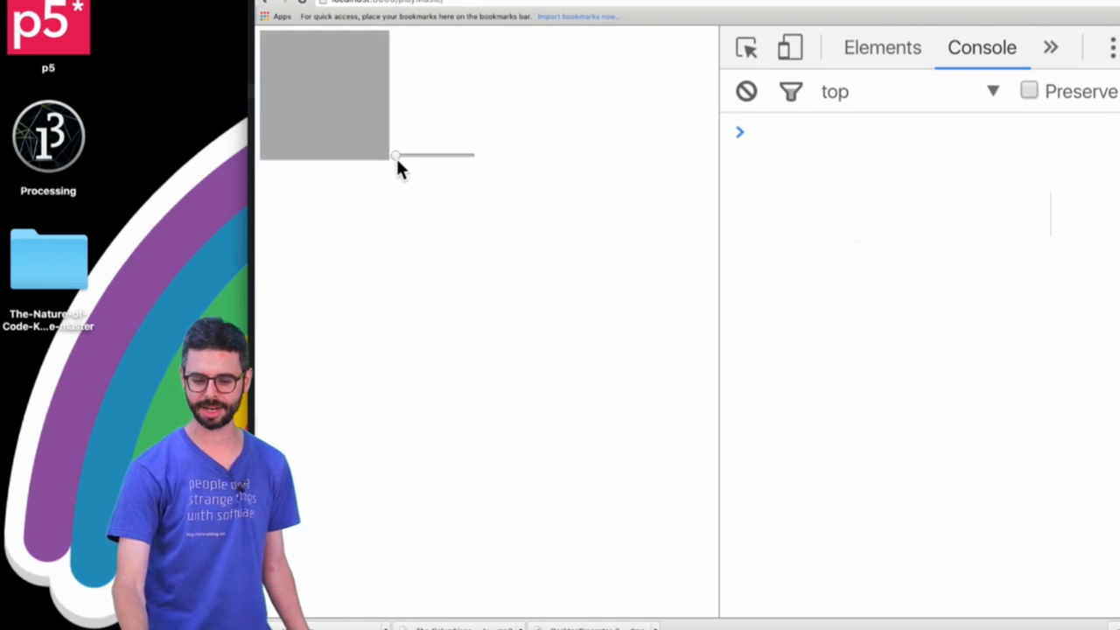
left_click_drag(395, 154, 469, 154)
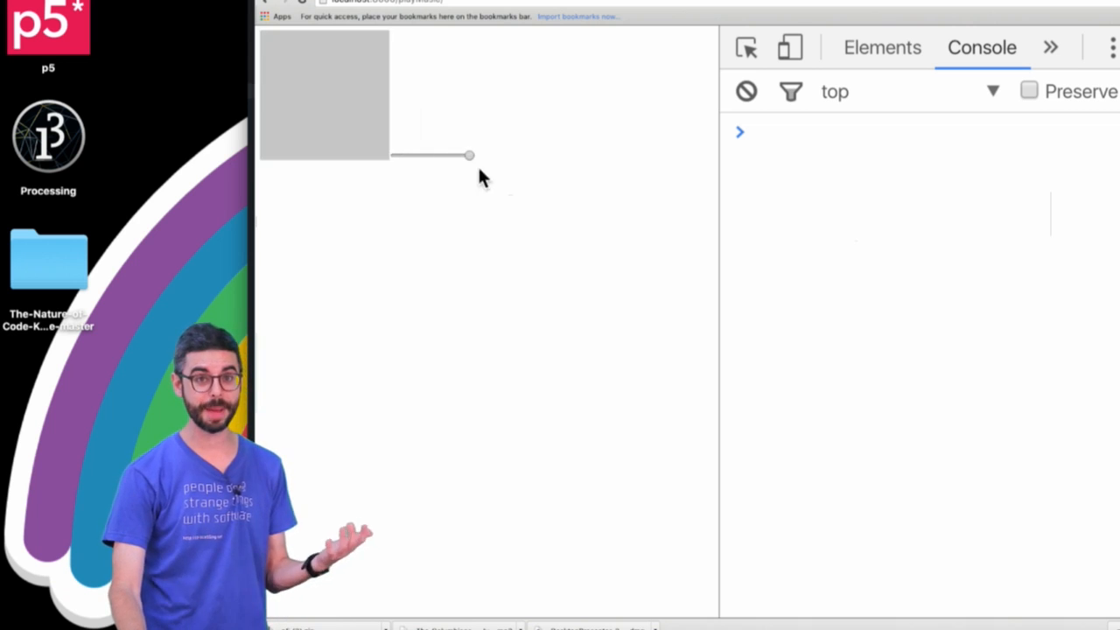
left_click_drag(469, 154, 424, 154)
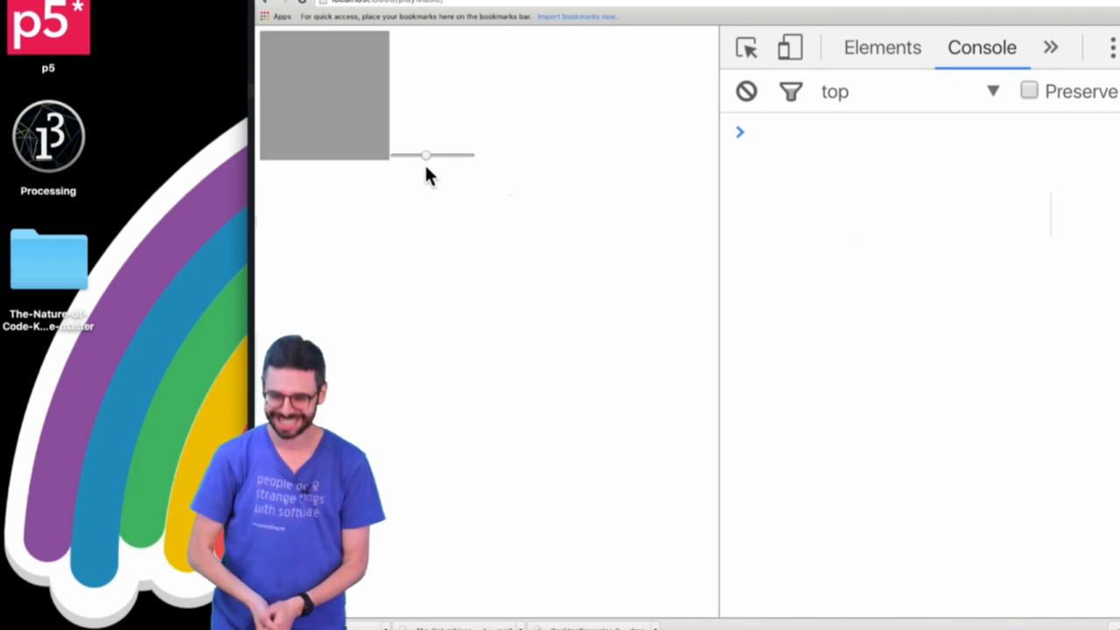
- Run song.stop(); in the DevTools console to stop the song
type("song")
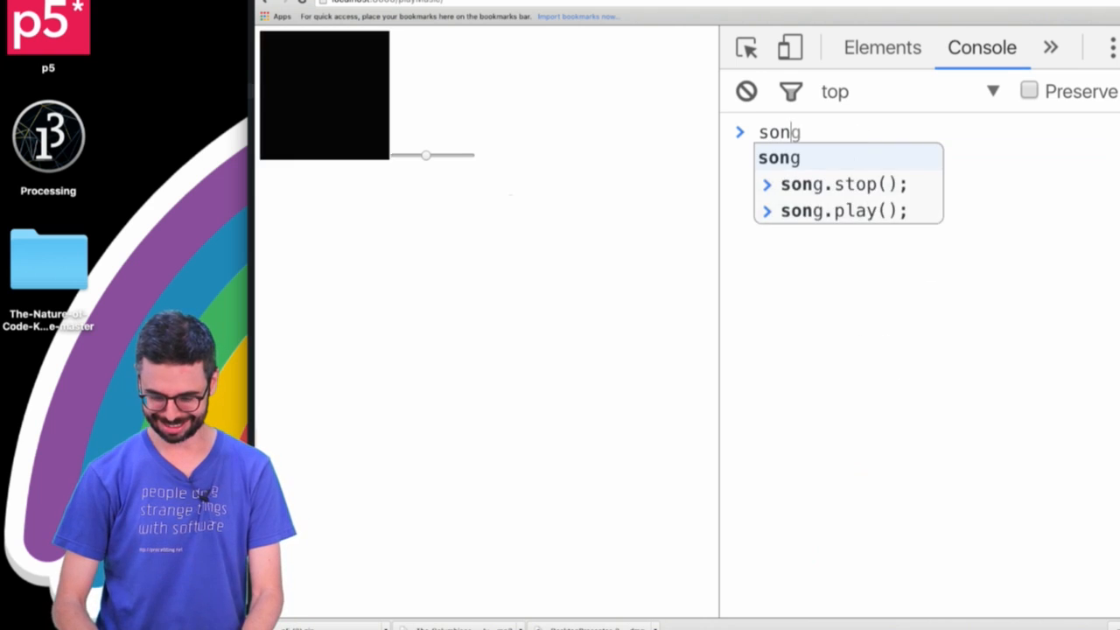
key("Enter")
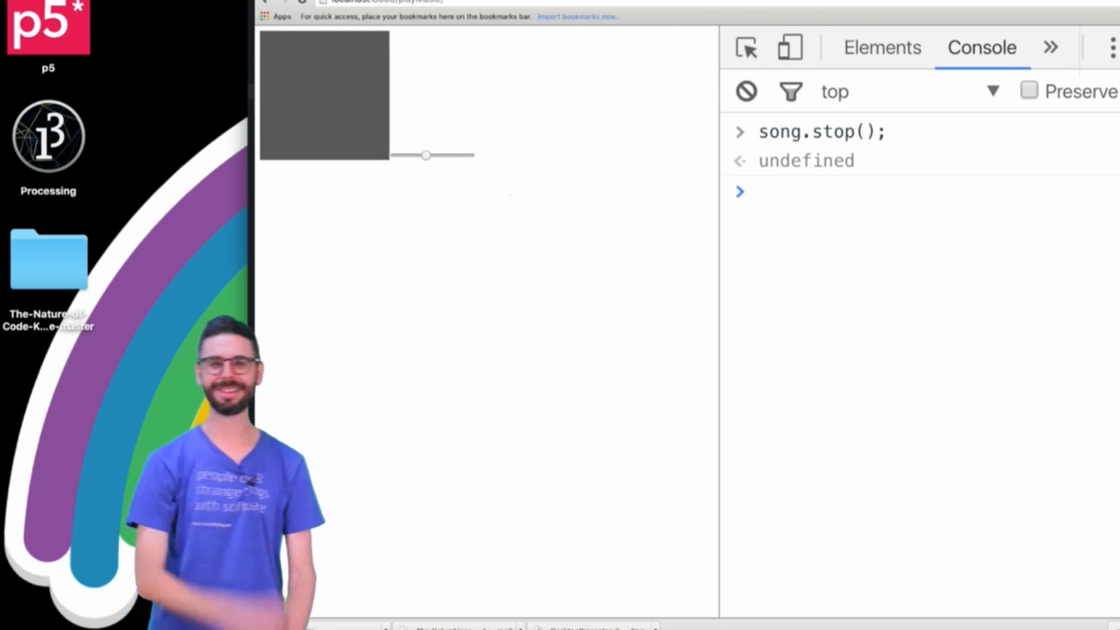